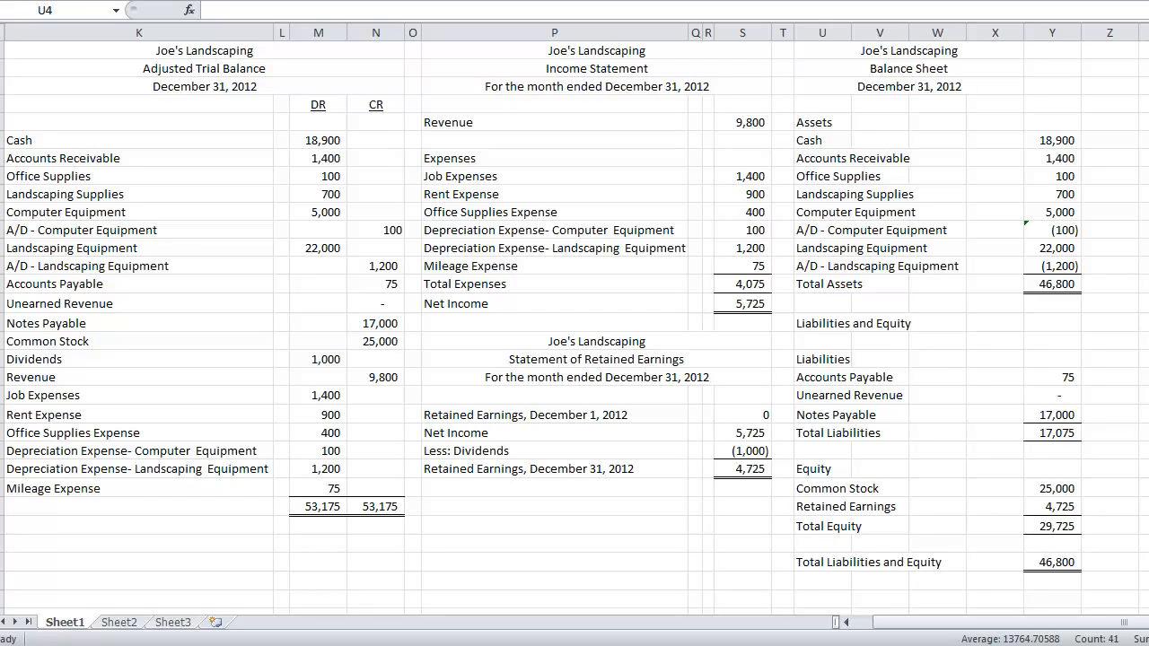
{"action": "mouse_move", "coordinate": [910, 424]}
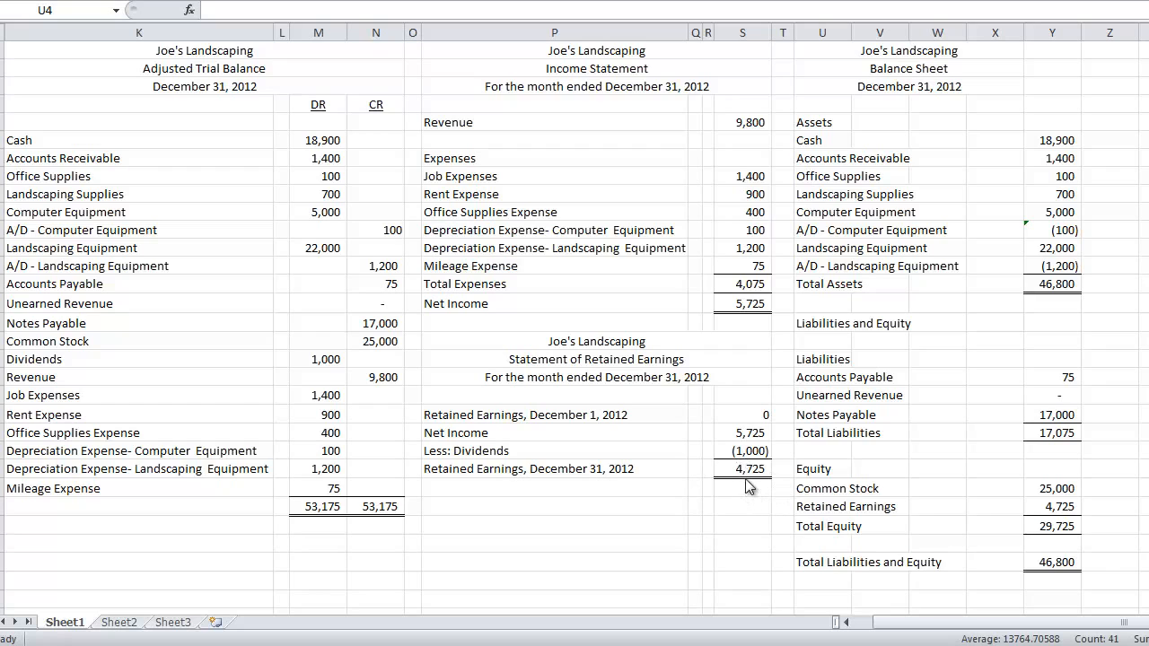
Inspect the ending Retained Earnings formula and select the accounts from Cash to Common Stock.
{"action": "left_click", "coordinate": [743, 469]}
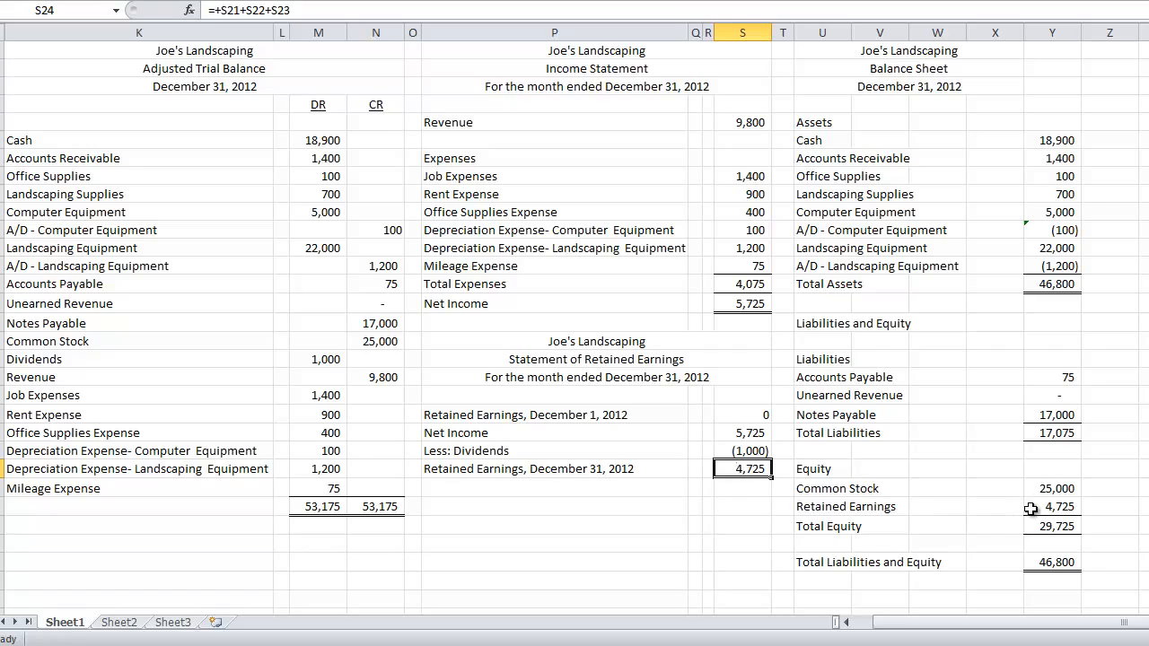
{"action": "mouse_move", "coordinate": [361, 385]}
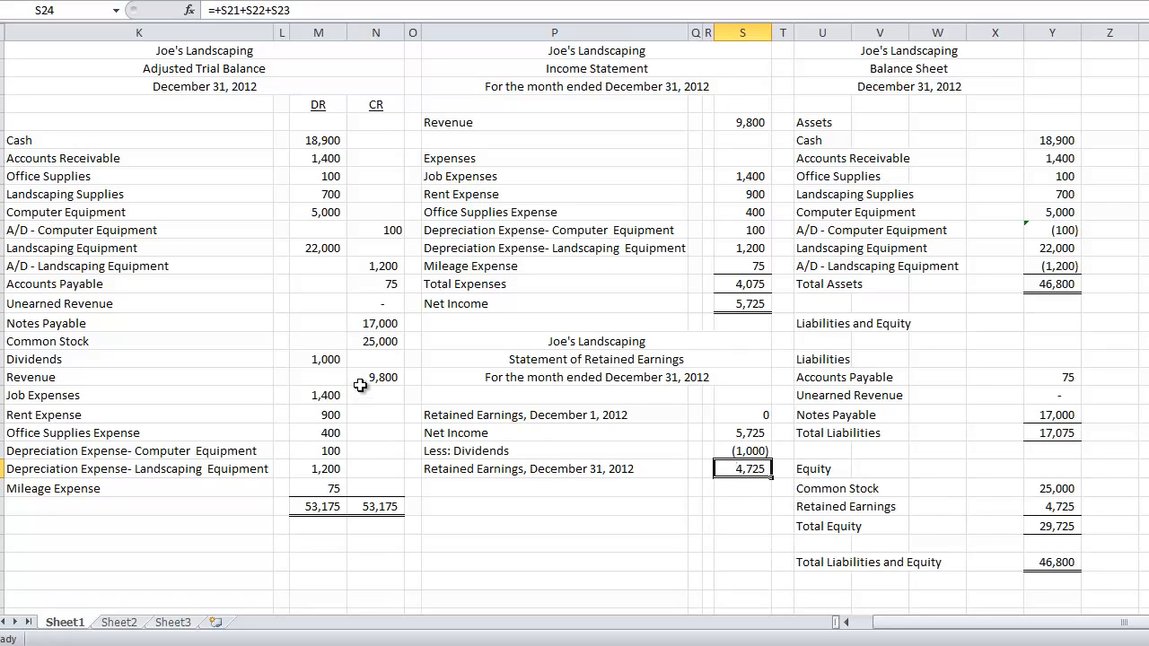
{"action": "mouse_move", "coordinate": [294, 356]}
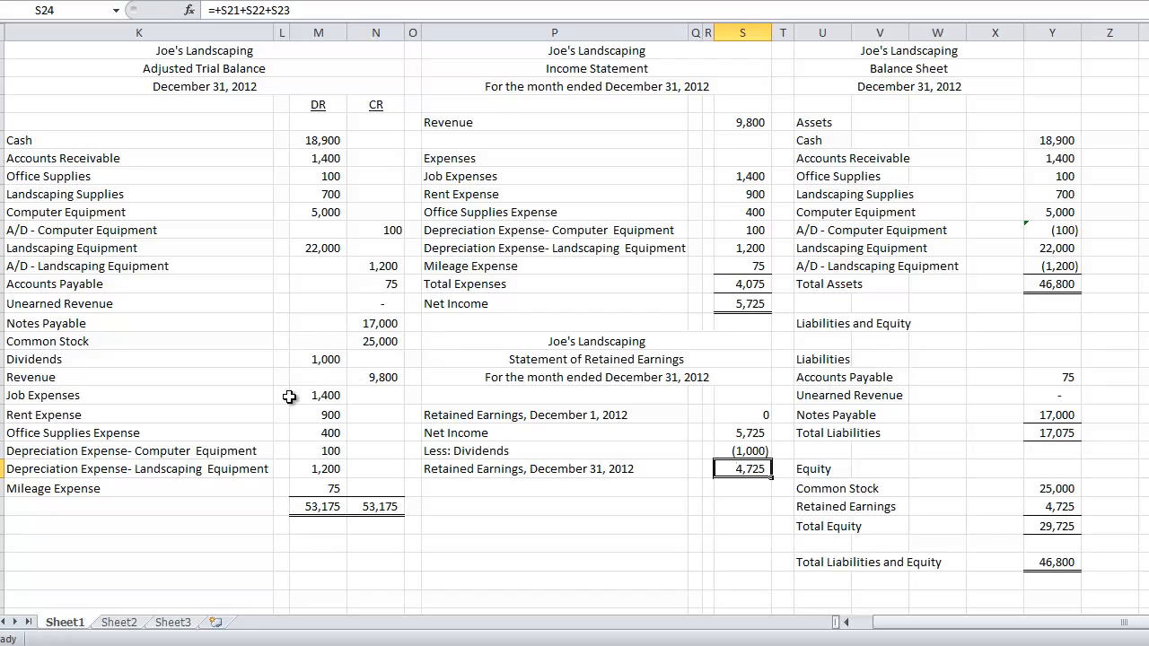
{"action": "mouse_move", "coordinate": [373, 396]}
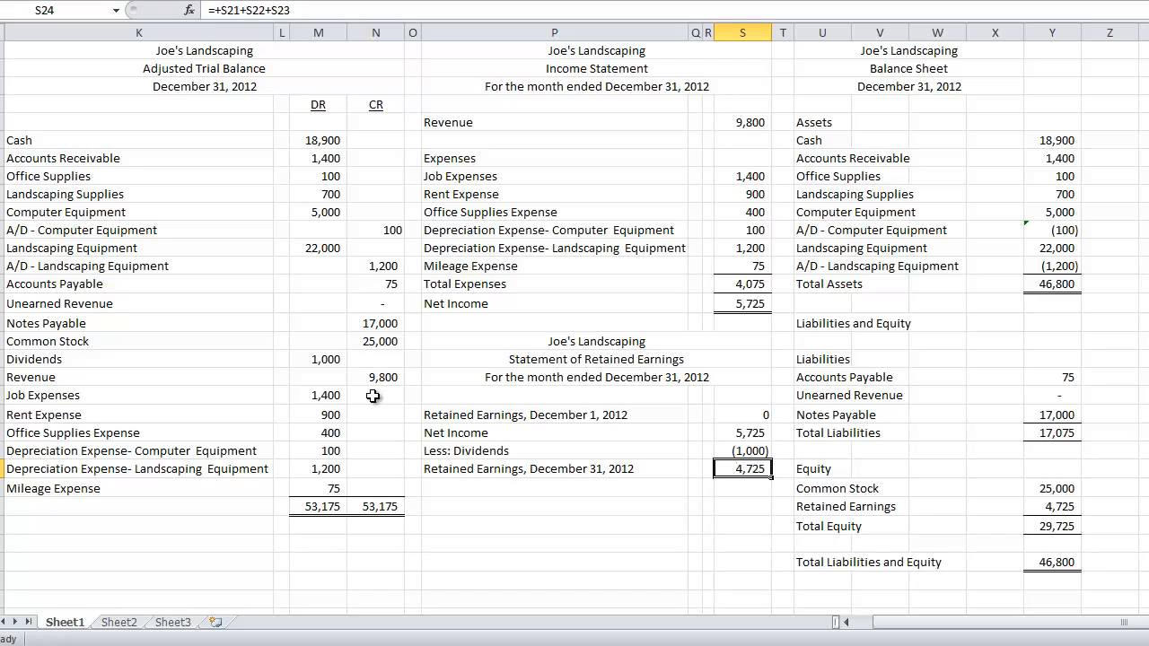
{"action": "mouse_move", "coordinate": [479, 507]}
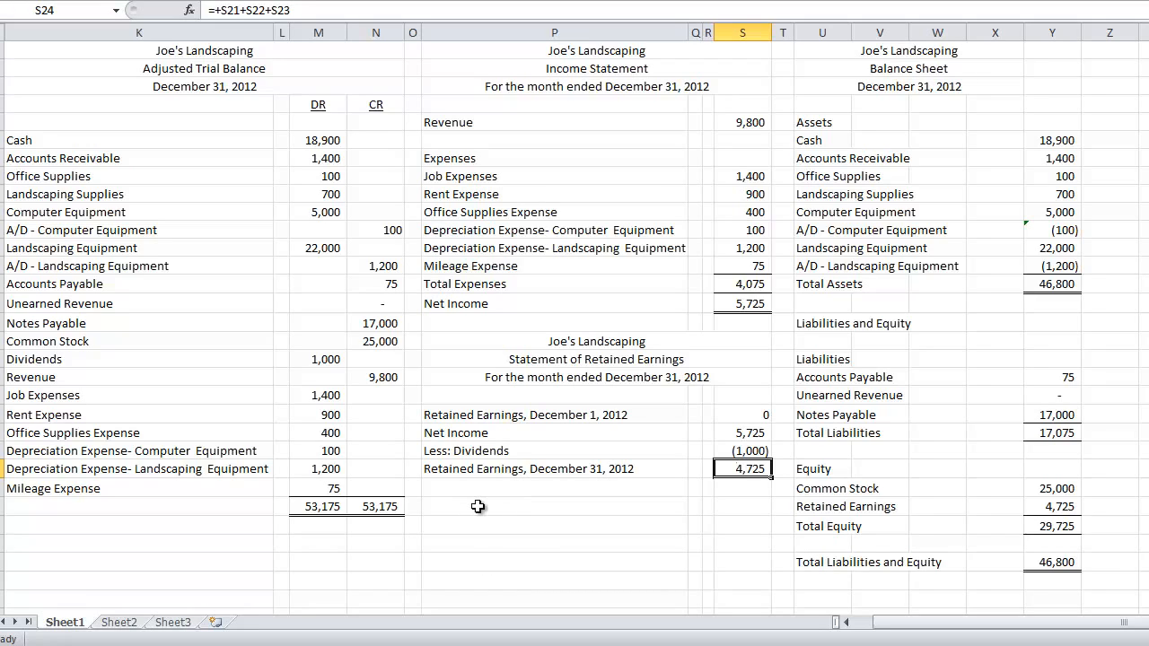
{"action": "mouse_move", "coordinate": [497, 506]}
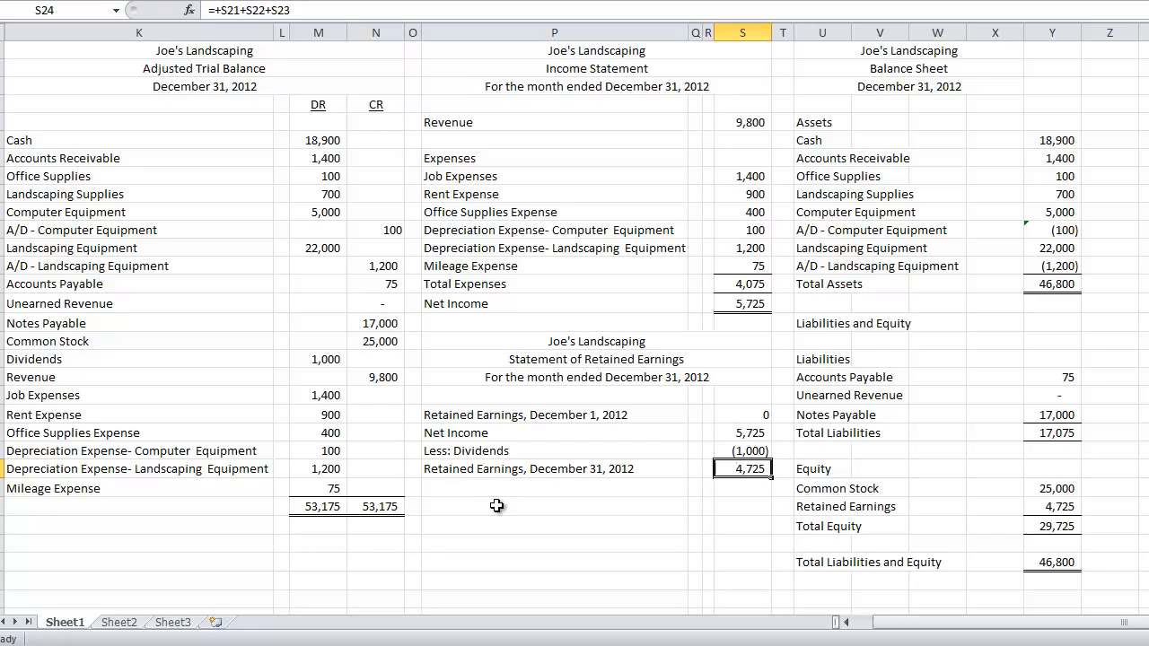
{"action": "mouse_move", "coordinate": [335, 458]}
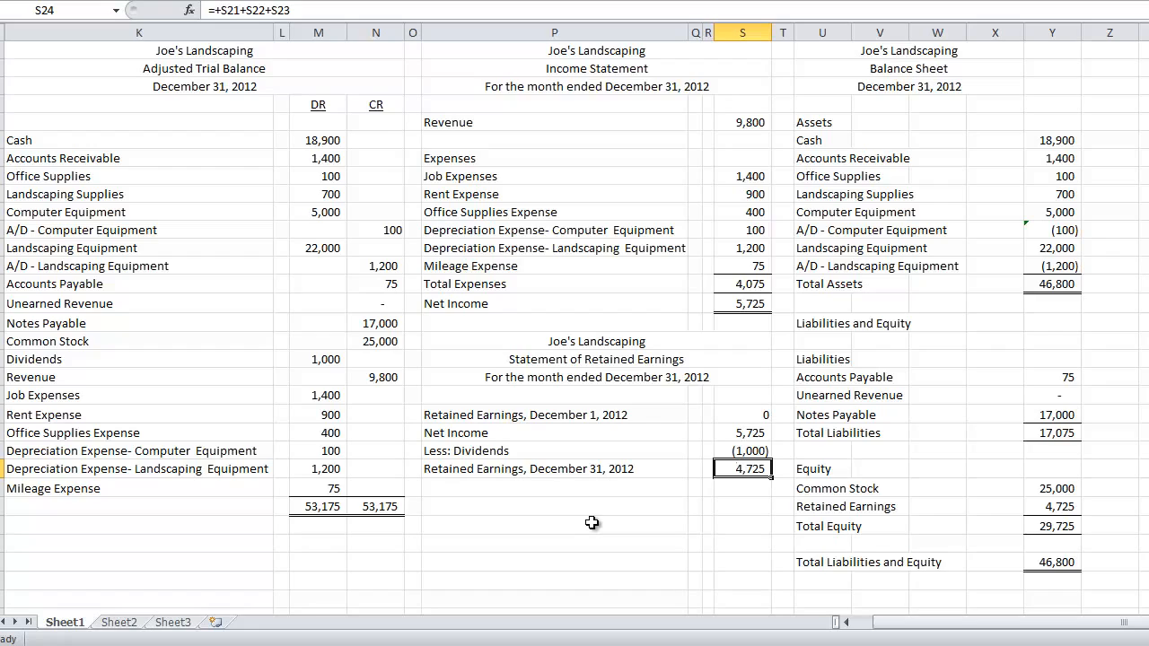
{"action": "mouse_move", "coordinate": [518, 460]}
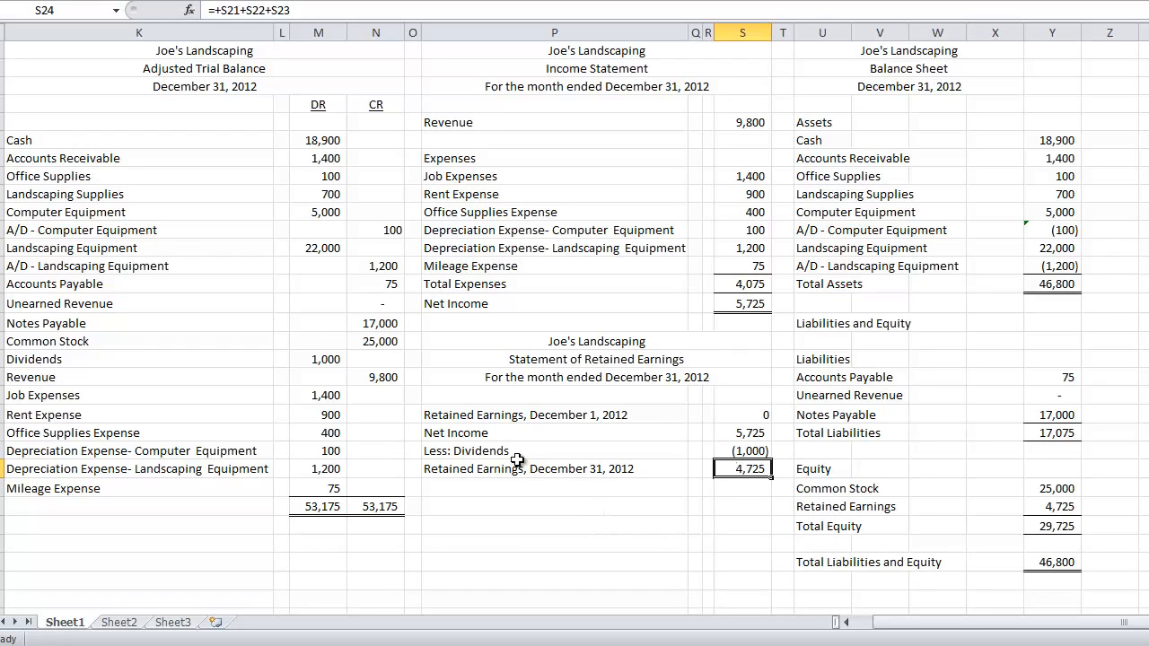
{"action": "left_click", "coordinate": [318, 140]}
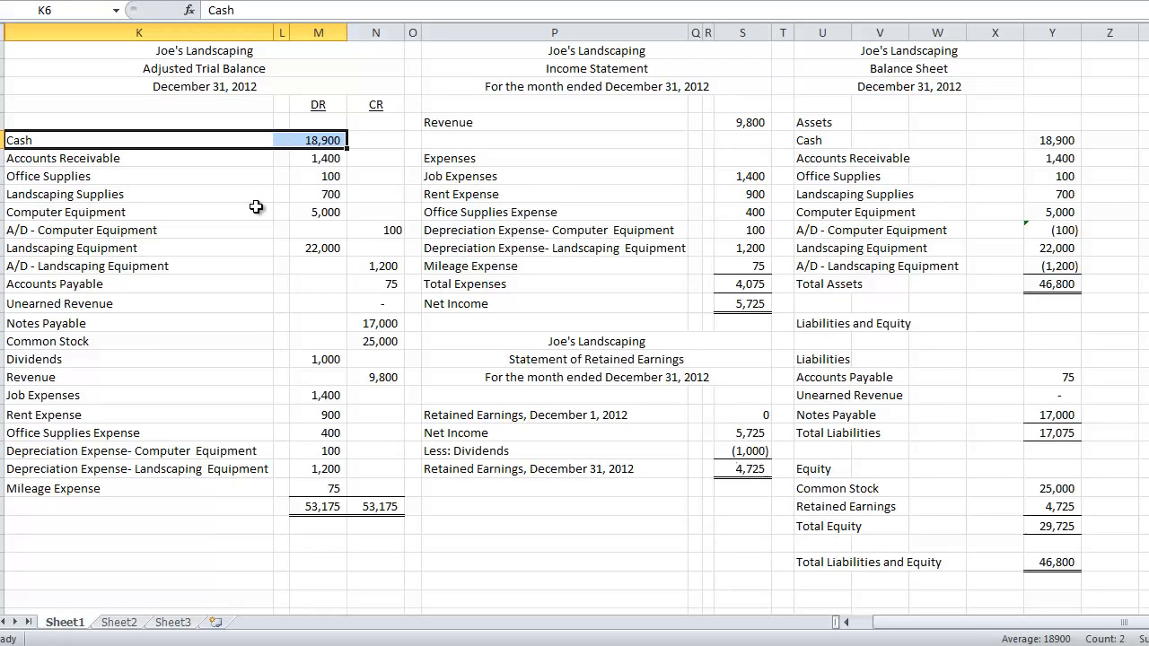
{"action": "left_click", "coordinate": [139, 248]}
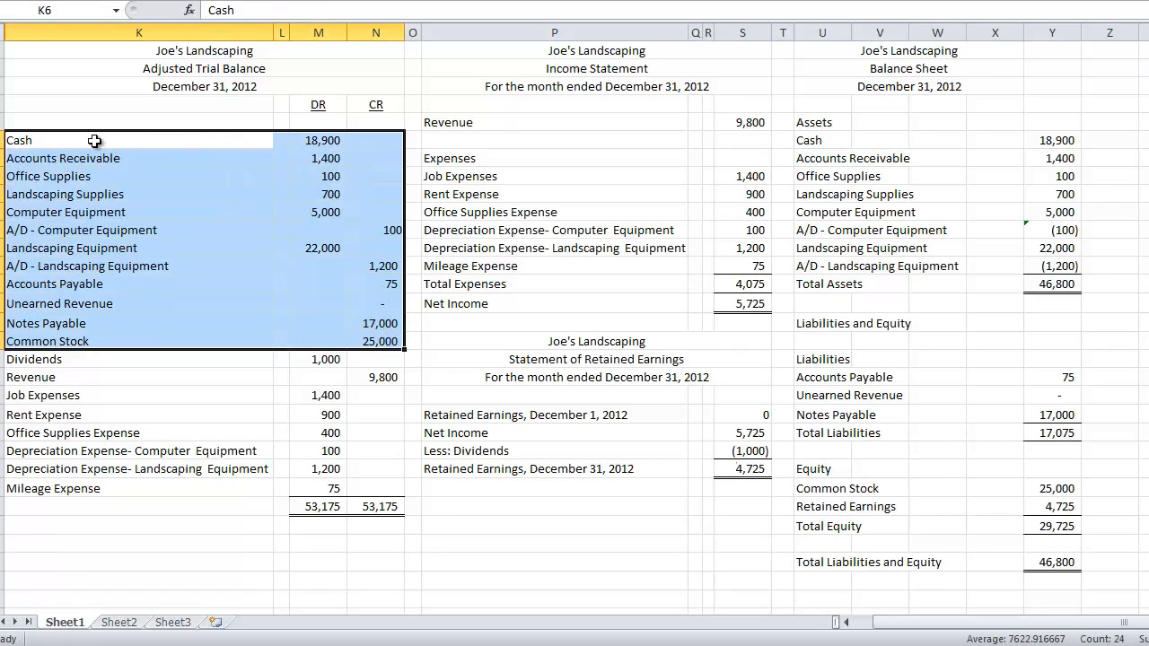
{"action": "mouse_move", "coordinate": [111, 314]}
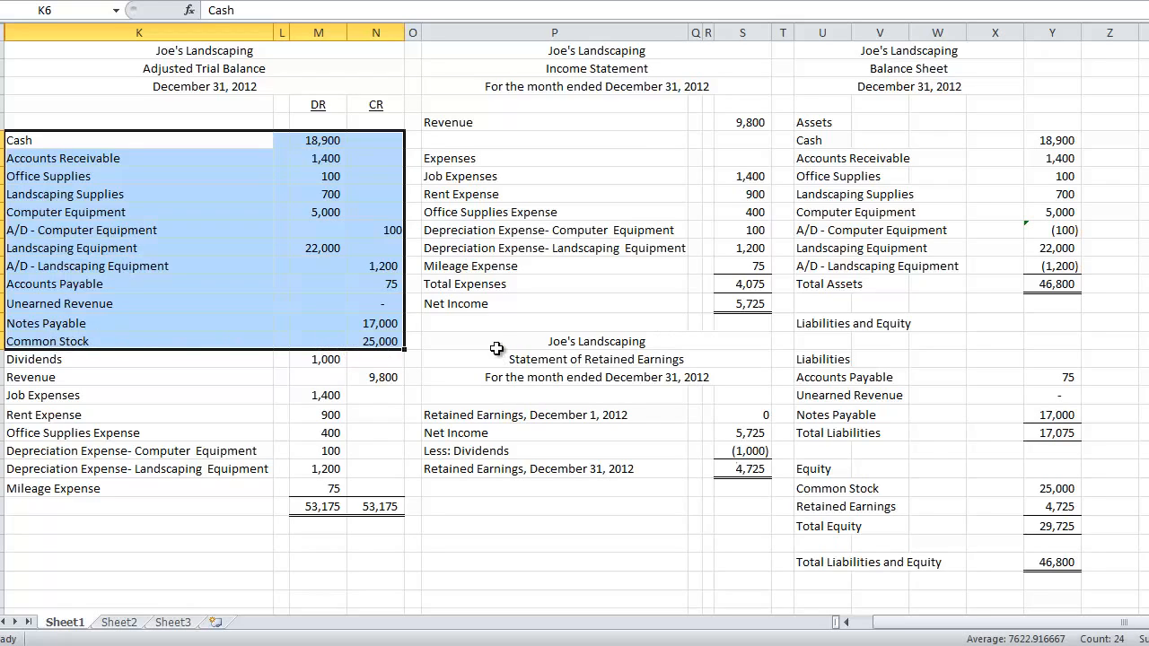
{"action": "mouse_move", "coordinate": [140, 318]}
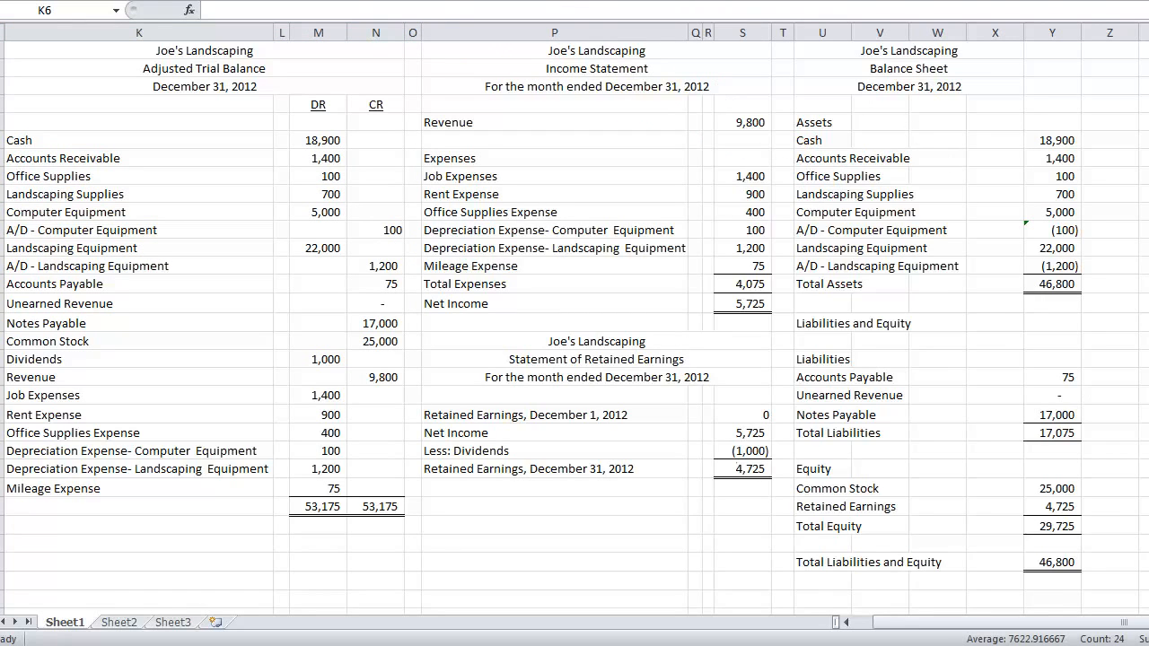
Highlight the balance sheet's Assets heading in pink with the screen pen.
{"action": "left_click", "coordinate": [808, 122]}
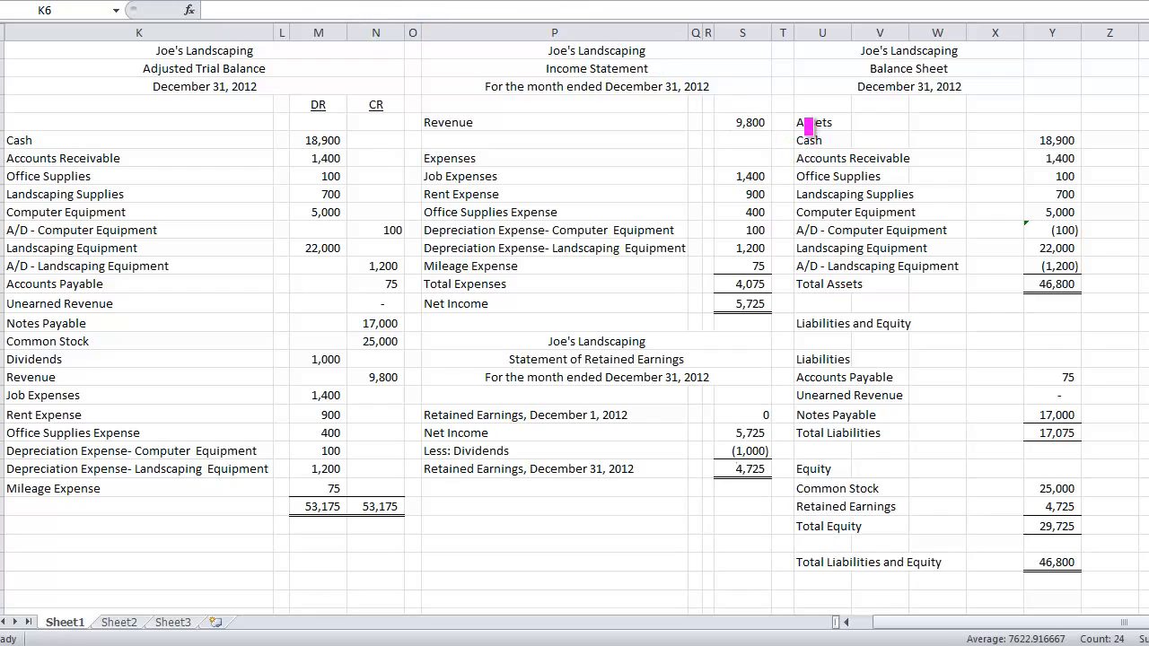
{"action": "double_click", "coordinate": [813, 123]}
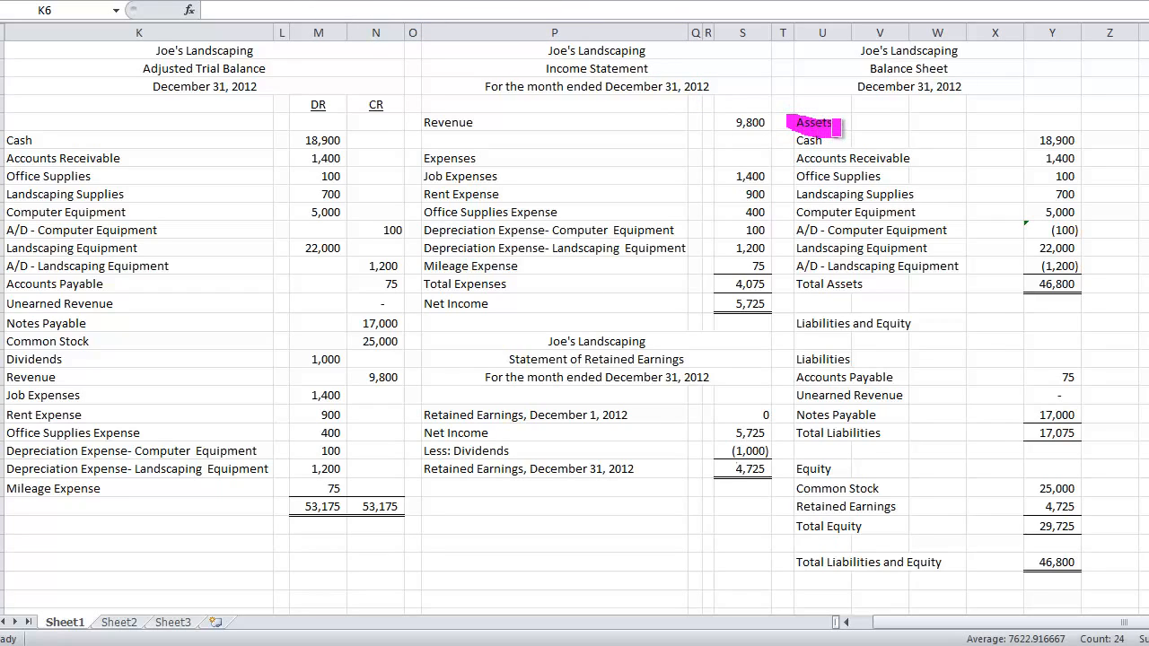
{"action": "left_click_drag", "start_coordinate": [826, 128], "coordinate": [1064, 193]}
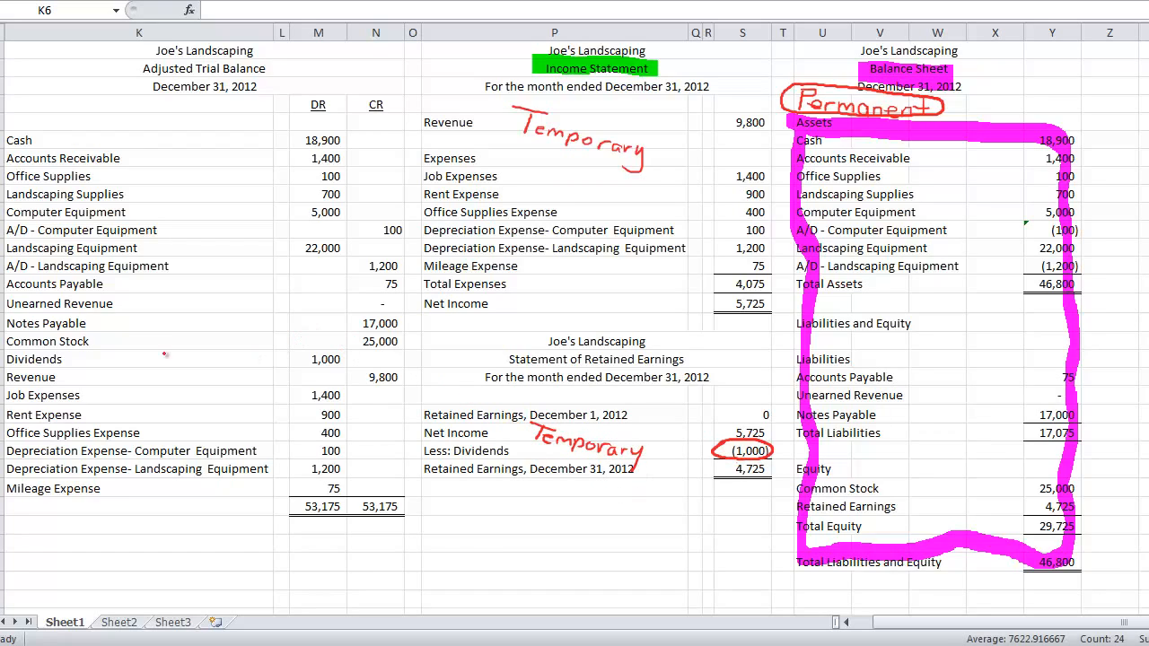
{"action": "mouse_move", "coordinate": [406, 353]}
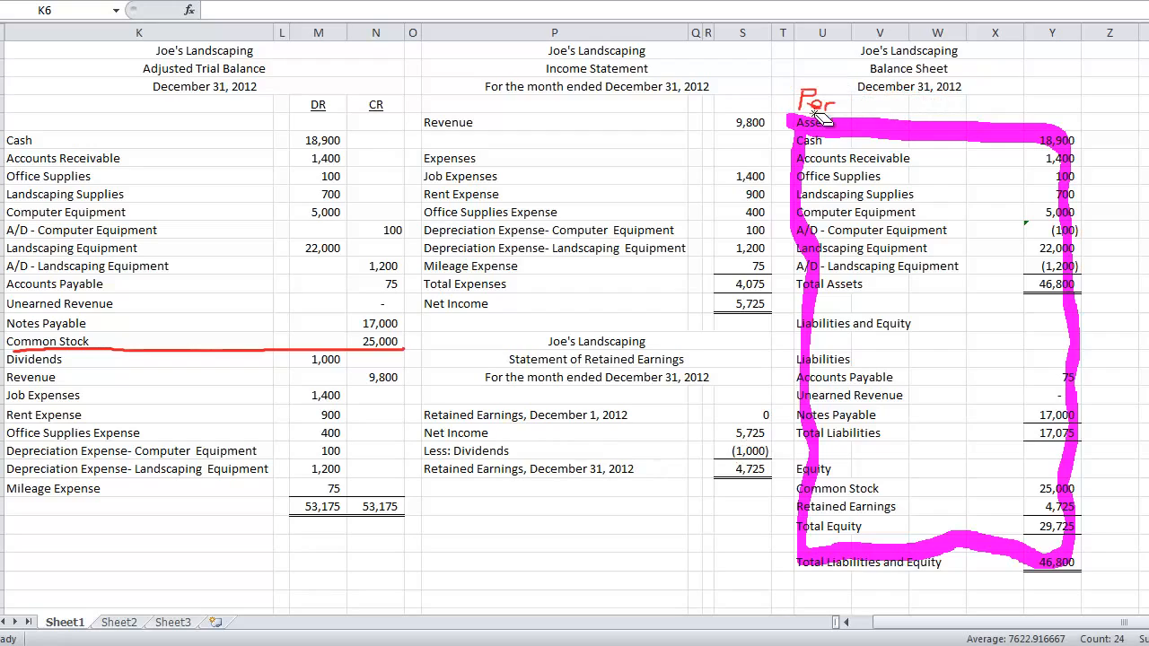
Clear the balance sheet pen markings and hide the balance sheet columns U through Y.
{"action": "left_click", "coordinate": [671, 298]}
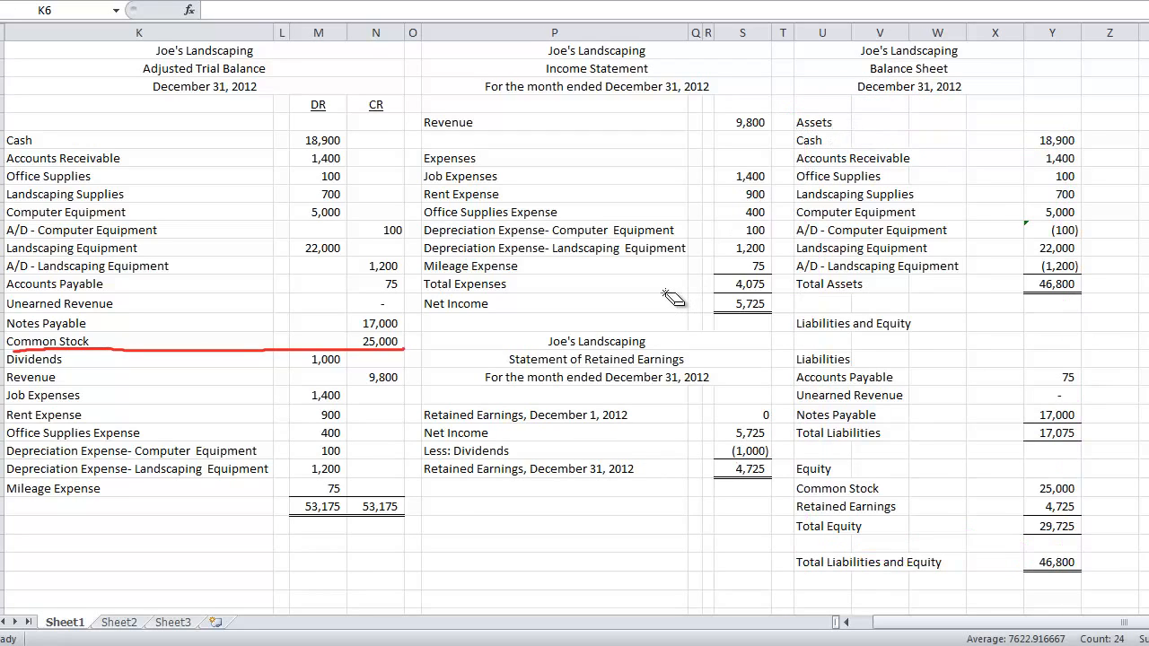
{"action": "mouse_move", "coordinate": [428, 364]}
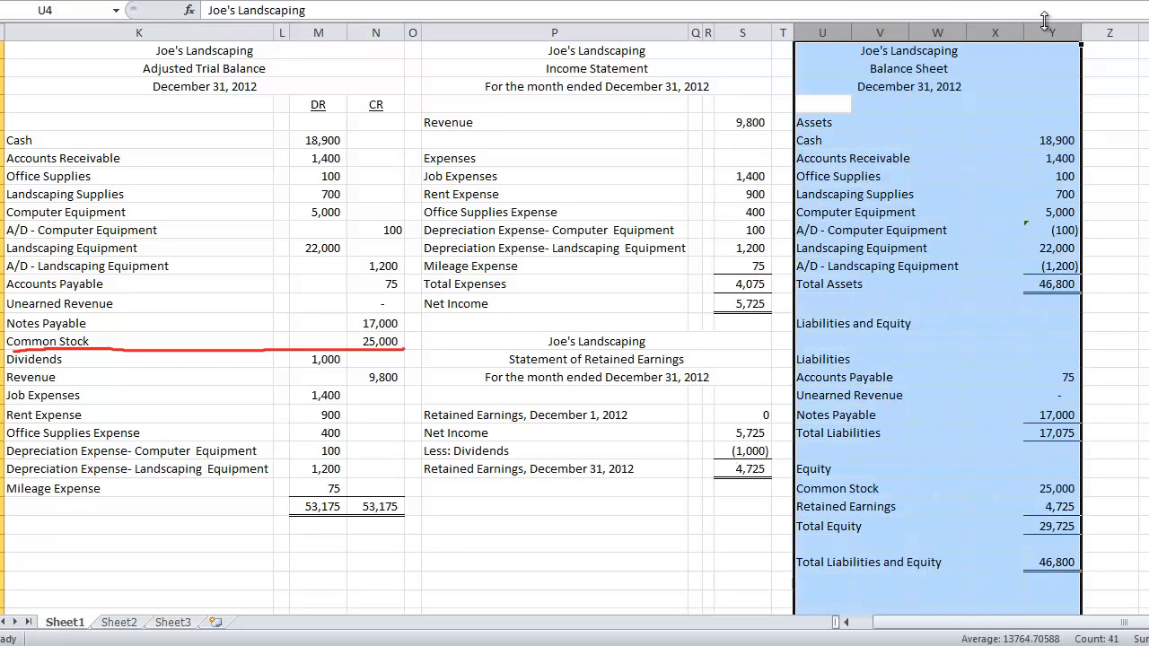
{"action": "right_click", "coordinate": [1052, 33]}
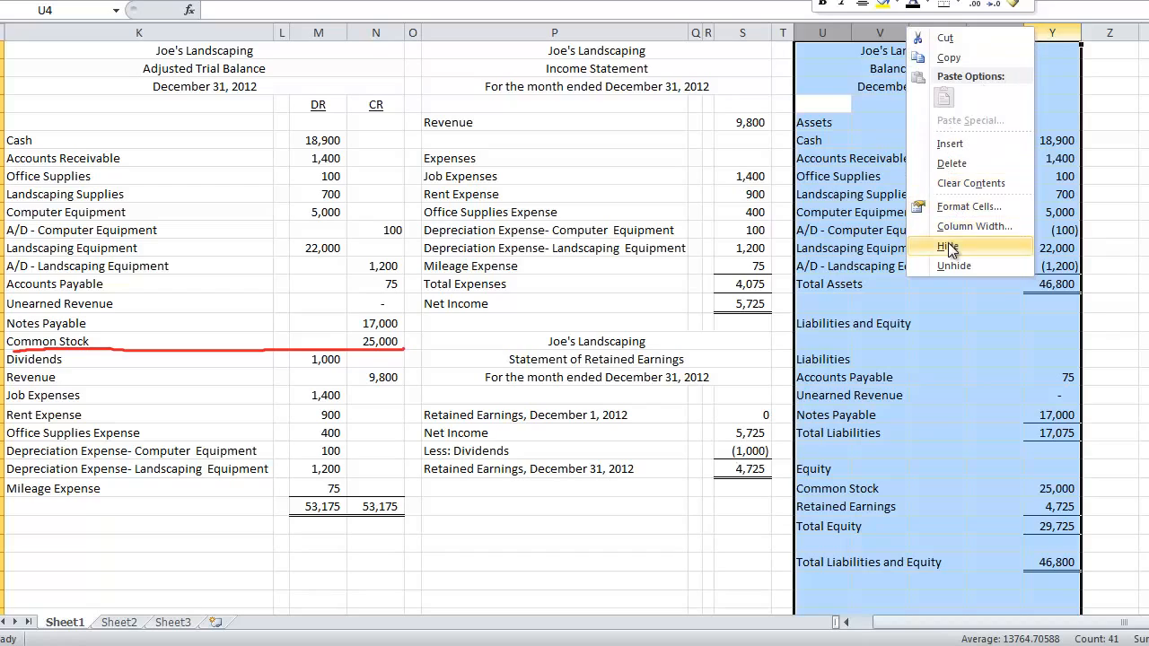
{"action": "left_click", "coordinate": [947, 247]}
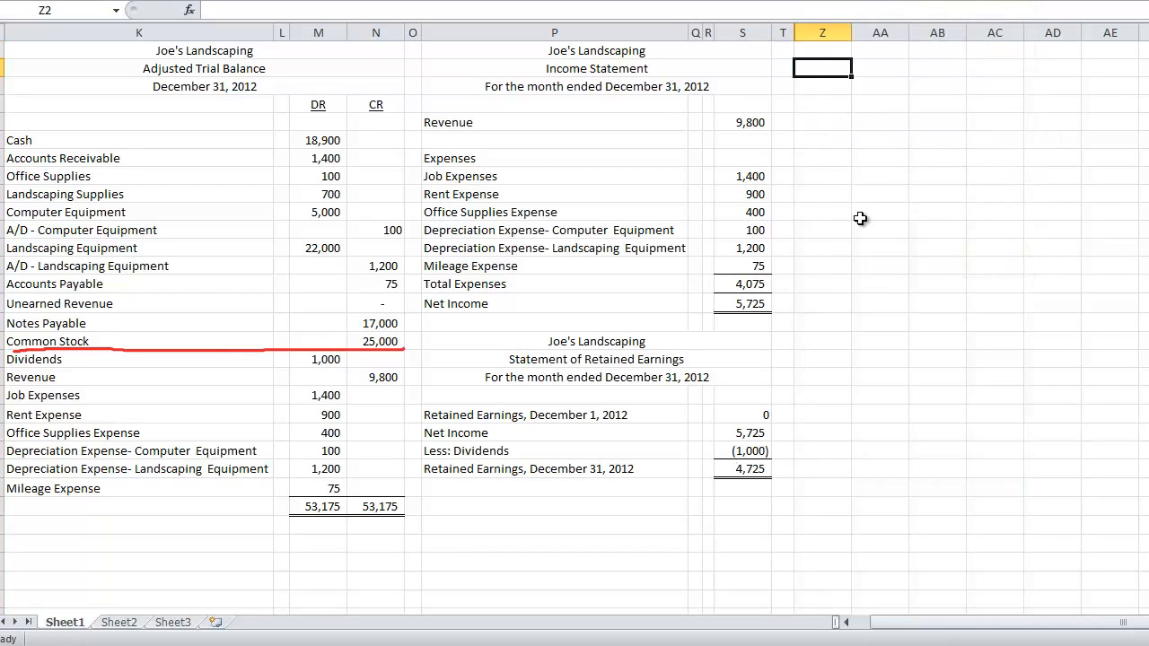
{"action": "mouse_move", "coordinate": [738, 284]}
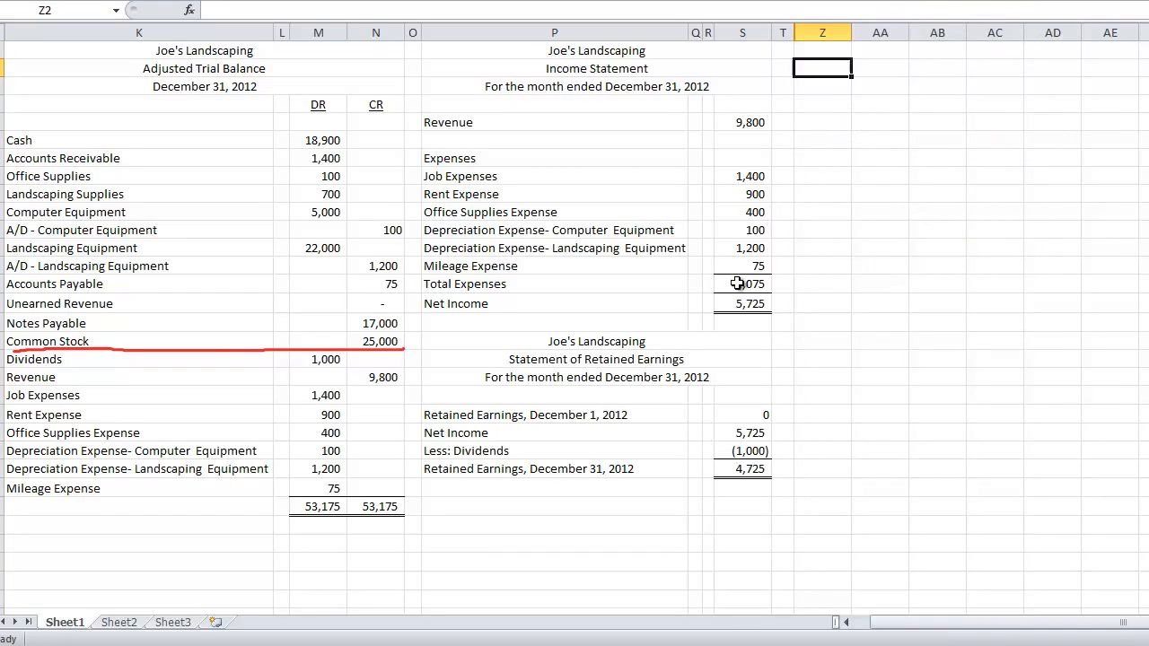
Add Ref, Accounts, Dr and Cr journal headings, widen Accounts, and enter 'closing' under Ref.
{"action": "type", "text": "Ref"}
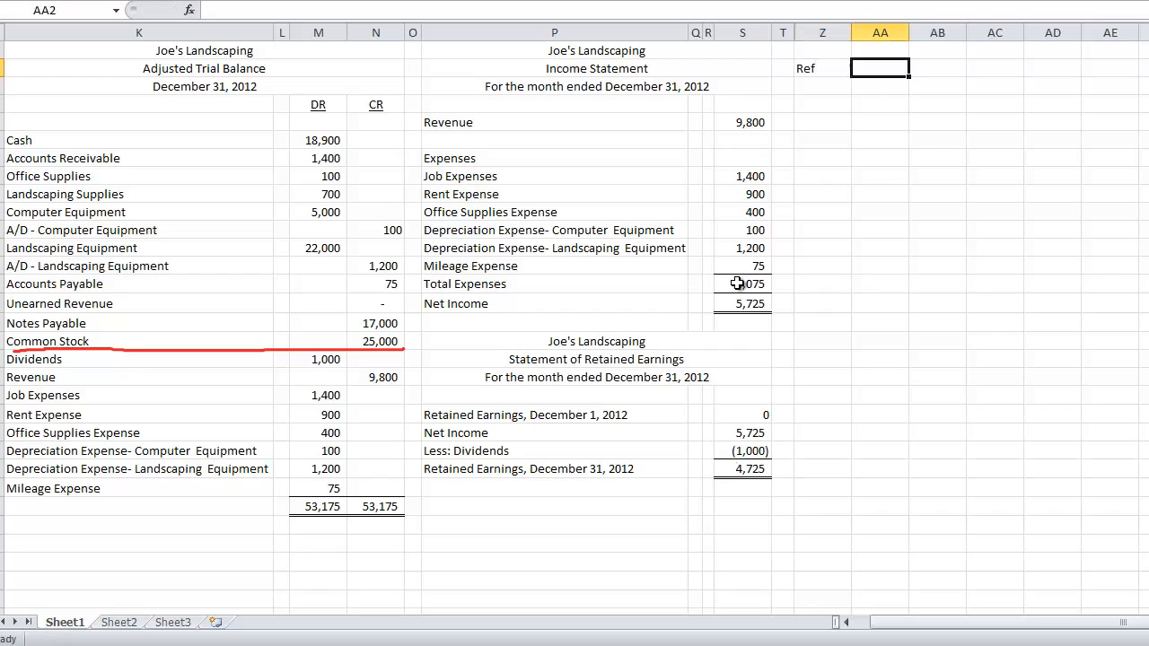
{"action": "type", "text": "Accounts"}
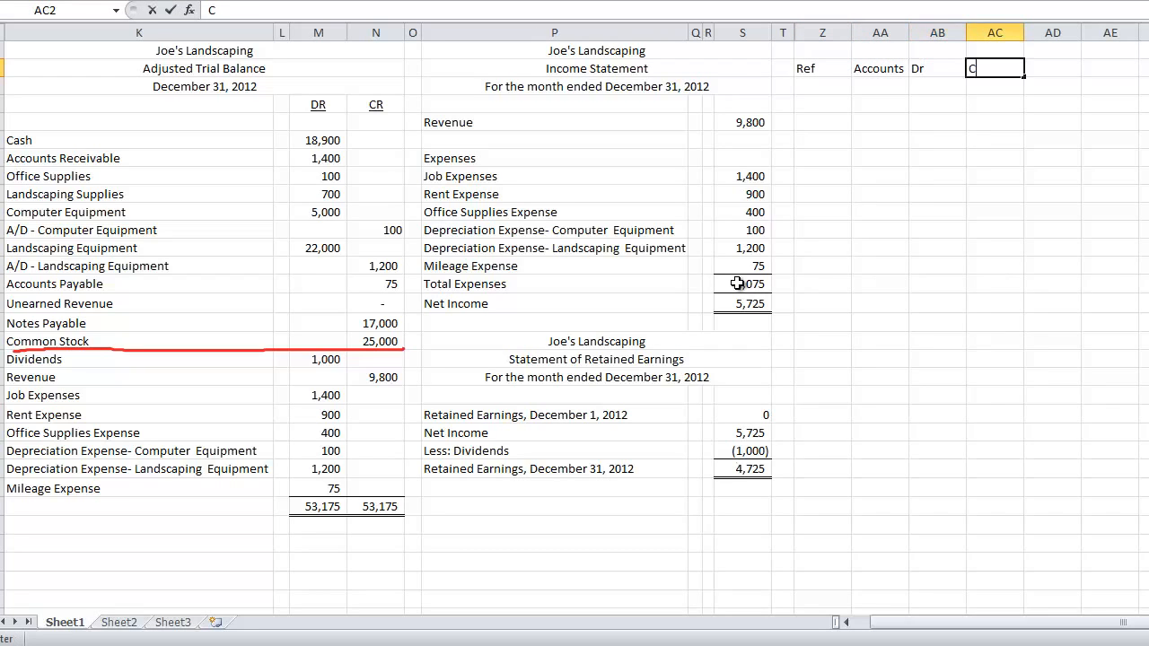
{"action": "left_click", "coordinate": [822, 85]}
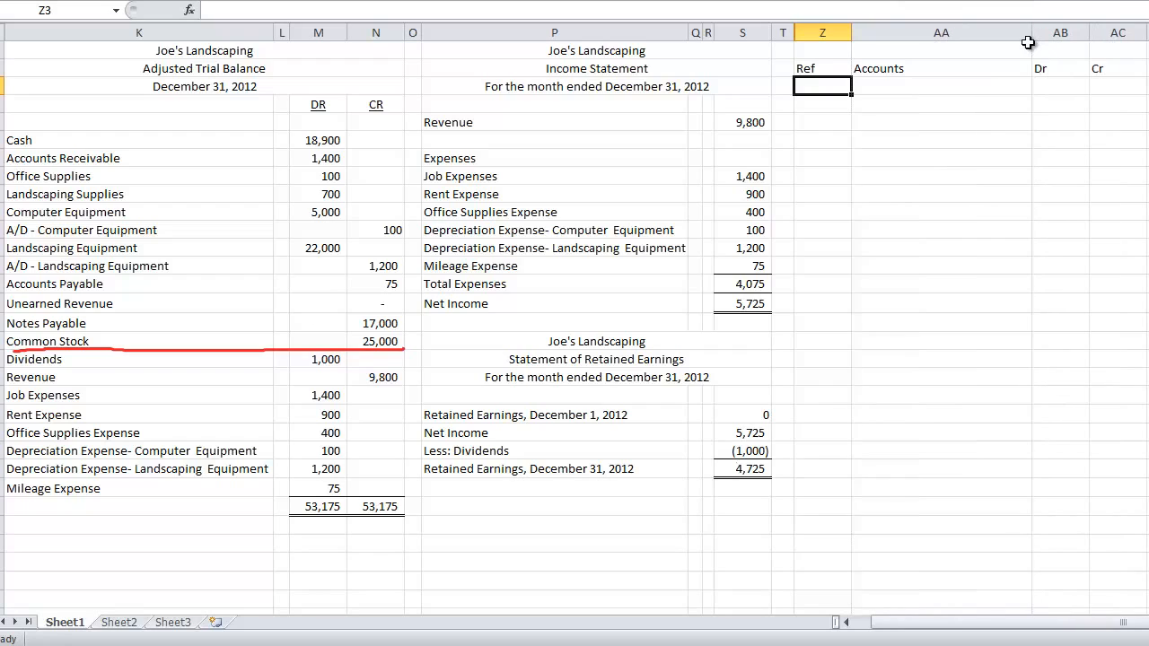
{"action": "left_click", "coordinate": [939, 33]}
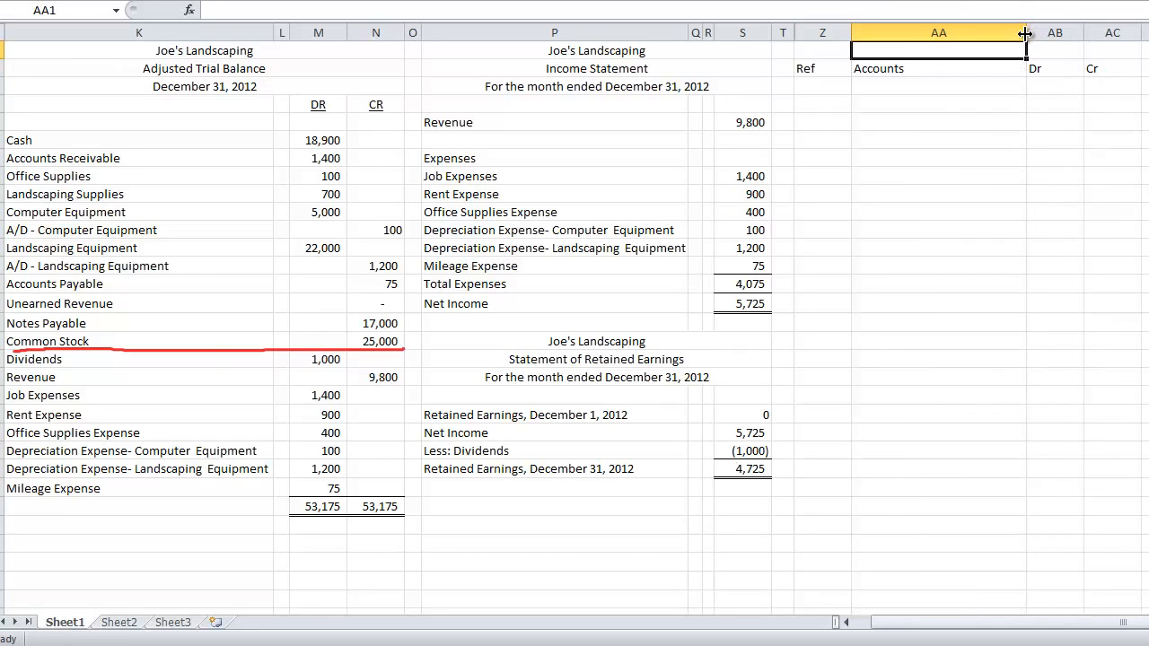
{"action": "left_click", "coordinate": [822, 85]}
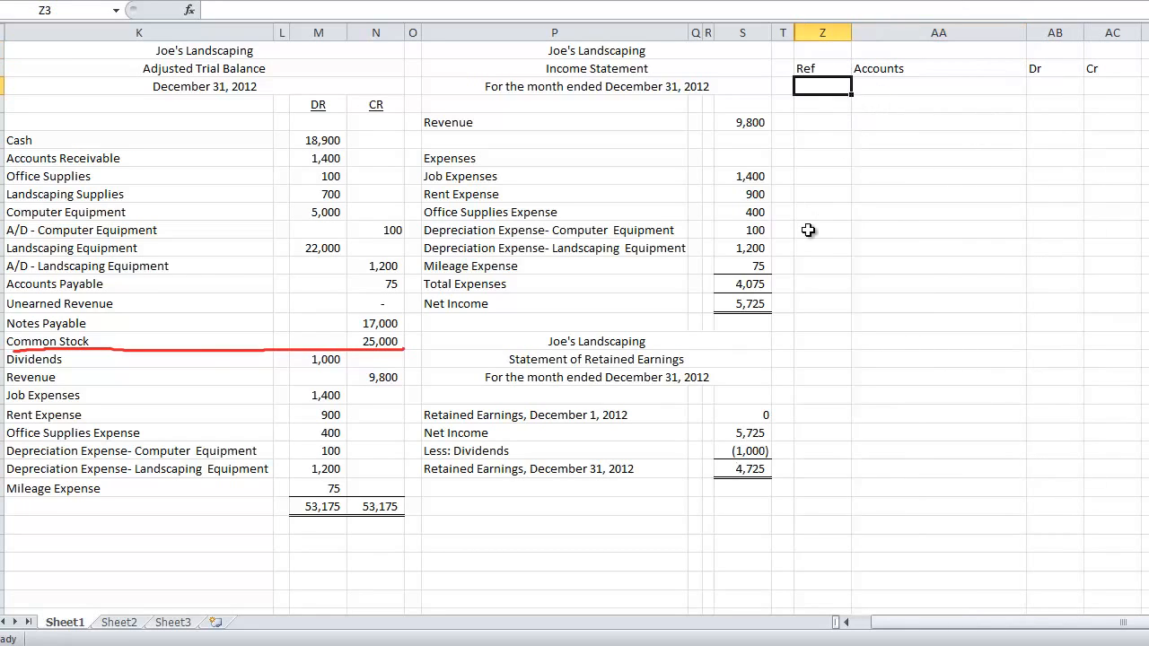
{"action": "mouse_move", "coordinate": [847, 276]}
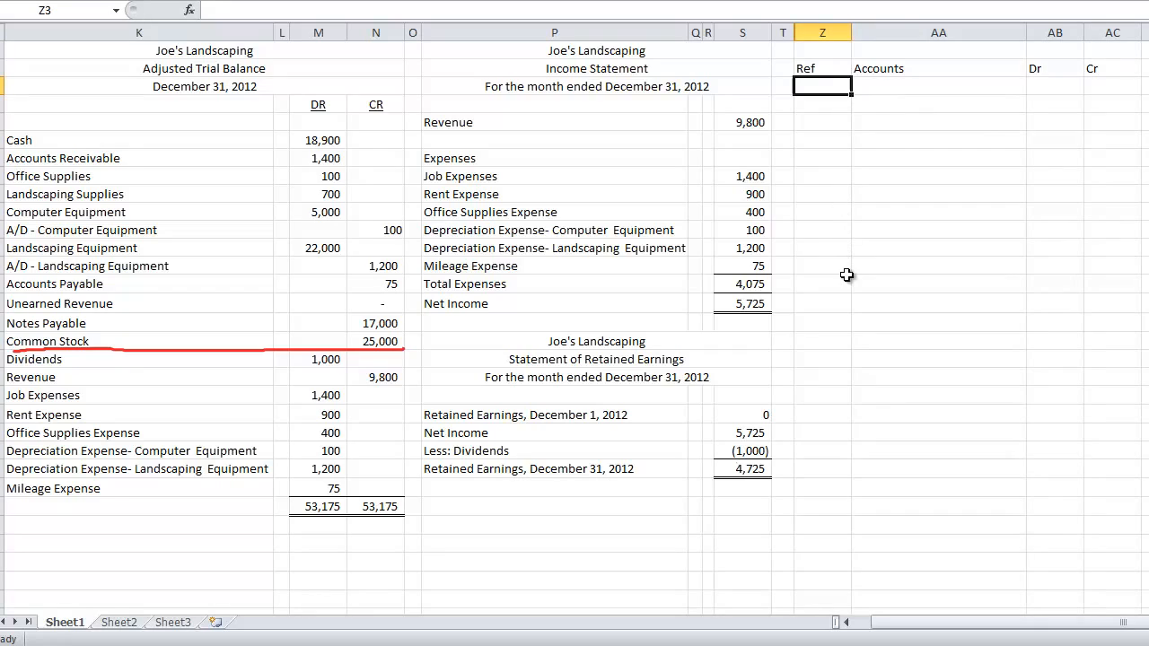
{"action": "type", "text": "closing"}
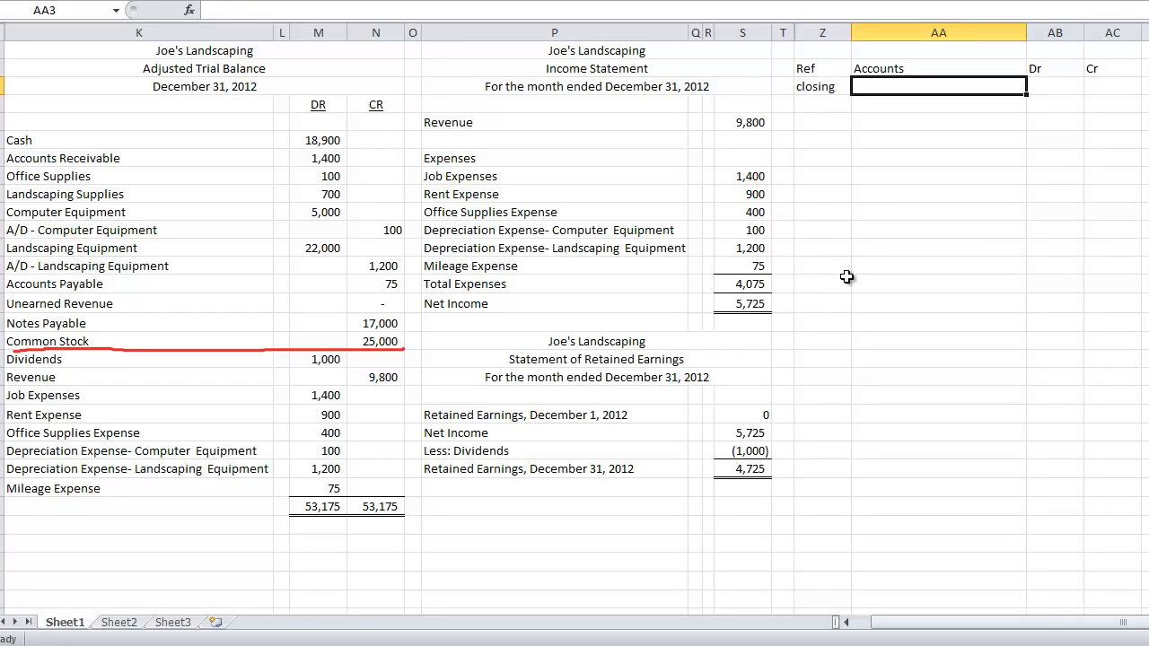
{"action": "mouse_move", "coordinate": [353, 443]}
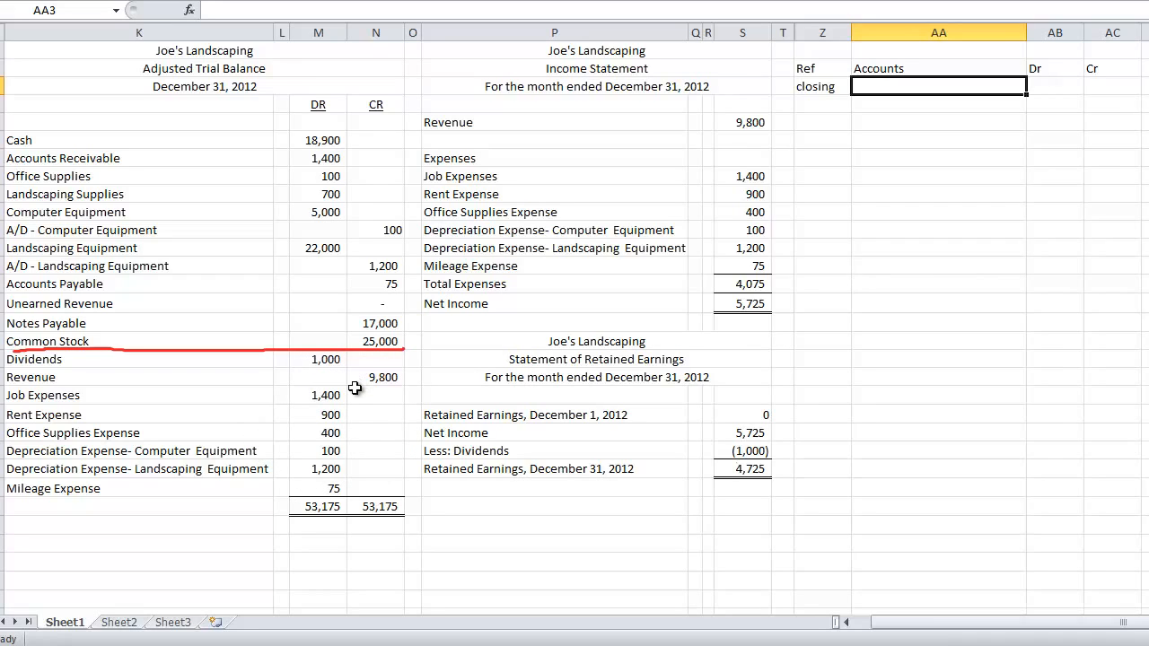
{"action": "mouse_move", "coordinate": [355, 371]}
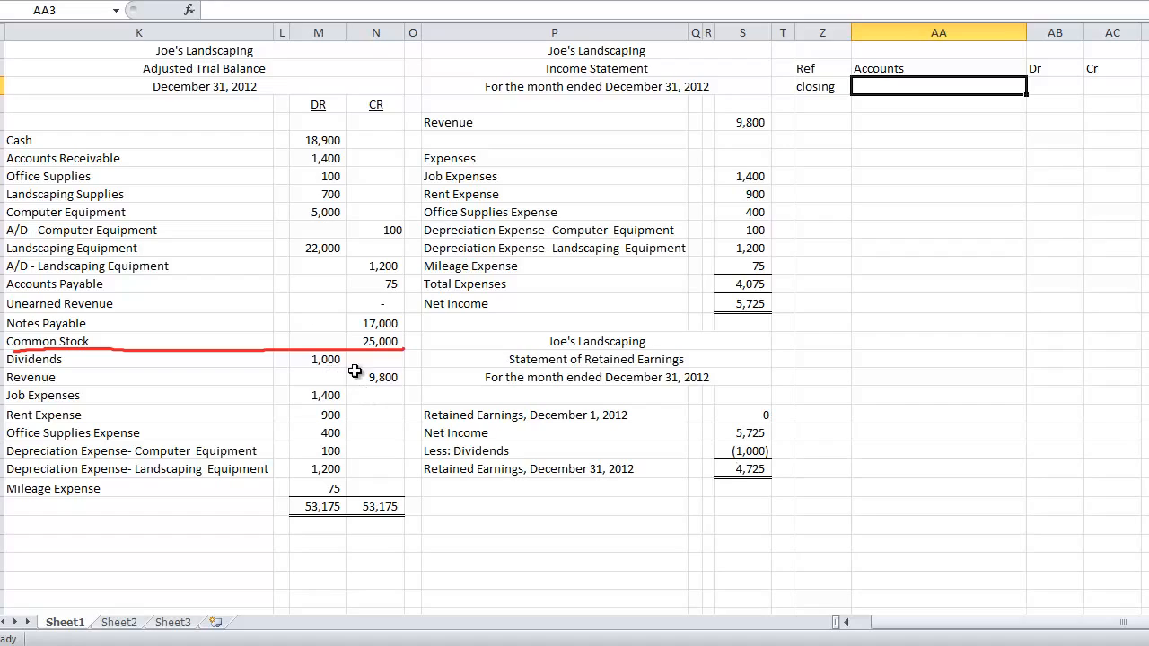
{"action": "mouse_move", "coordinate": [373, 396]}
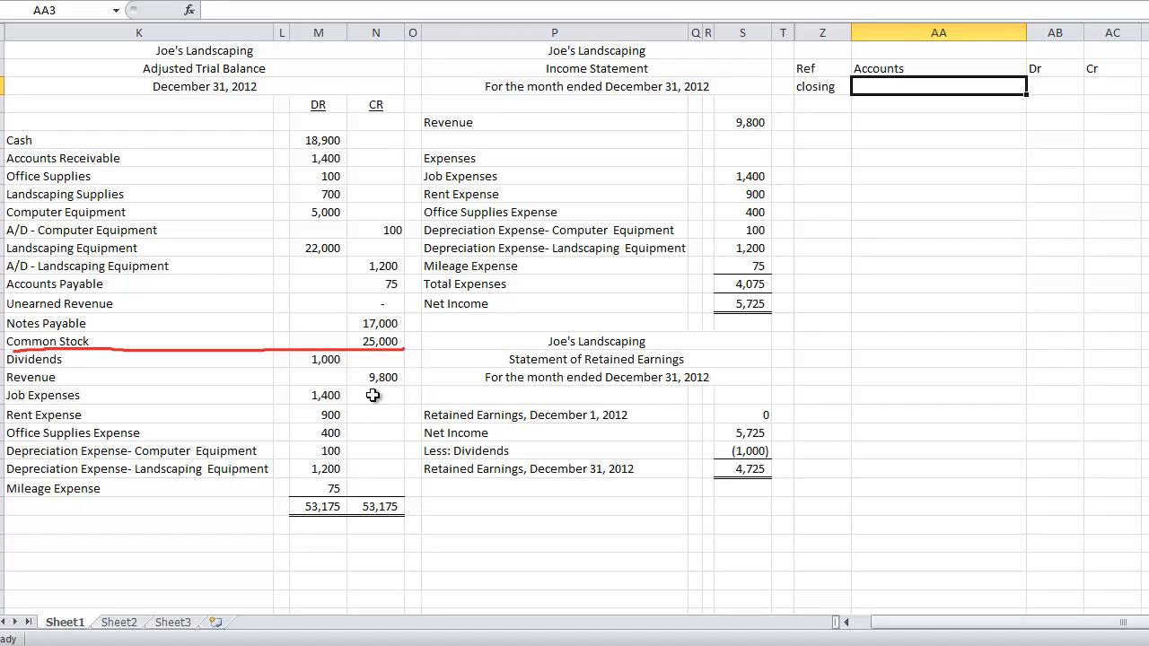
Enter Revenue with a 9800 debit, then Income Summary with a 9800 credit below.
{"action": "type", "text": "Revnue"}
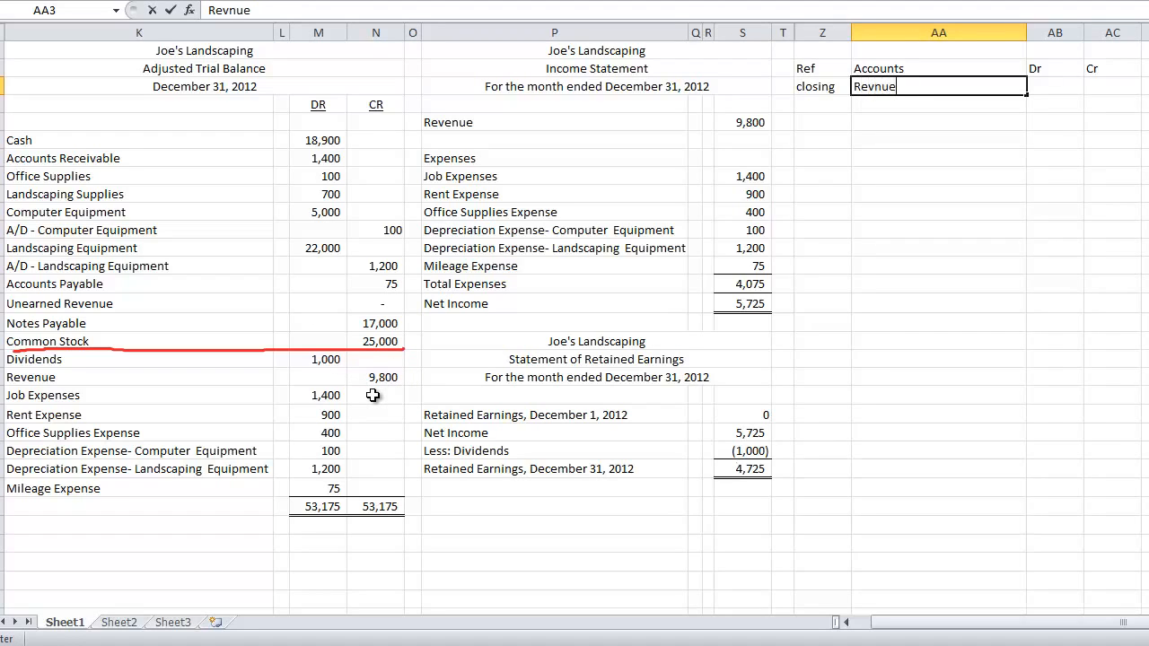
{"action": "type", "text": "Revenue"}
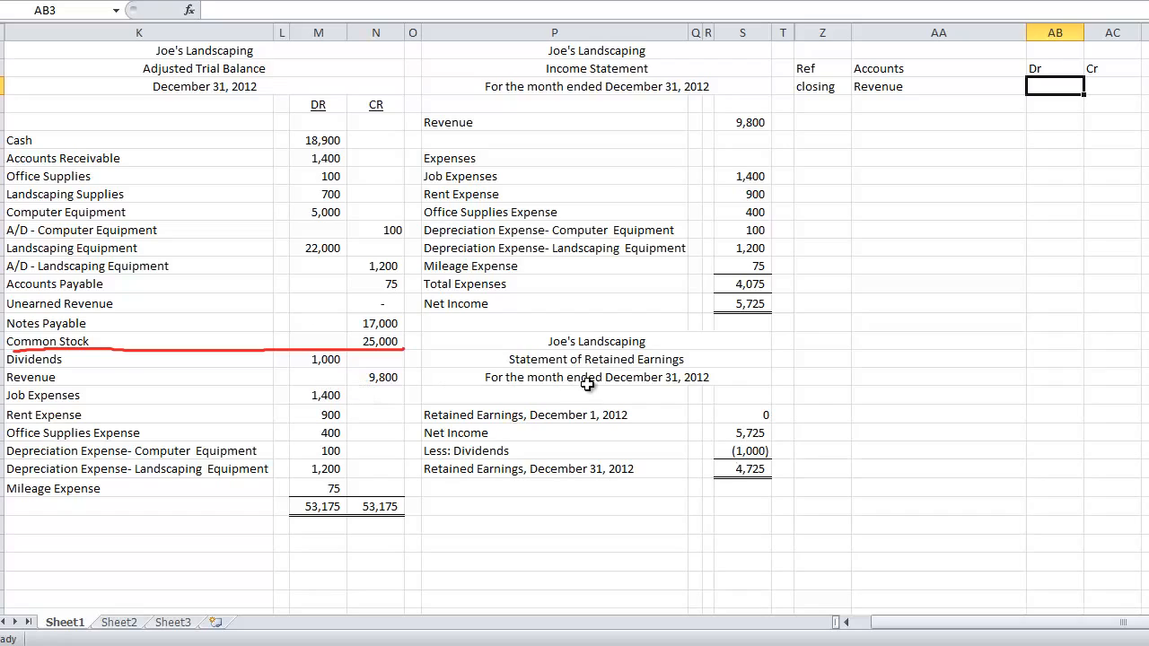
{"action": "type", "text": "9800"}
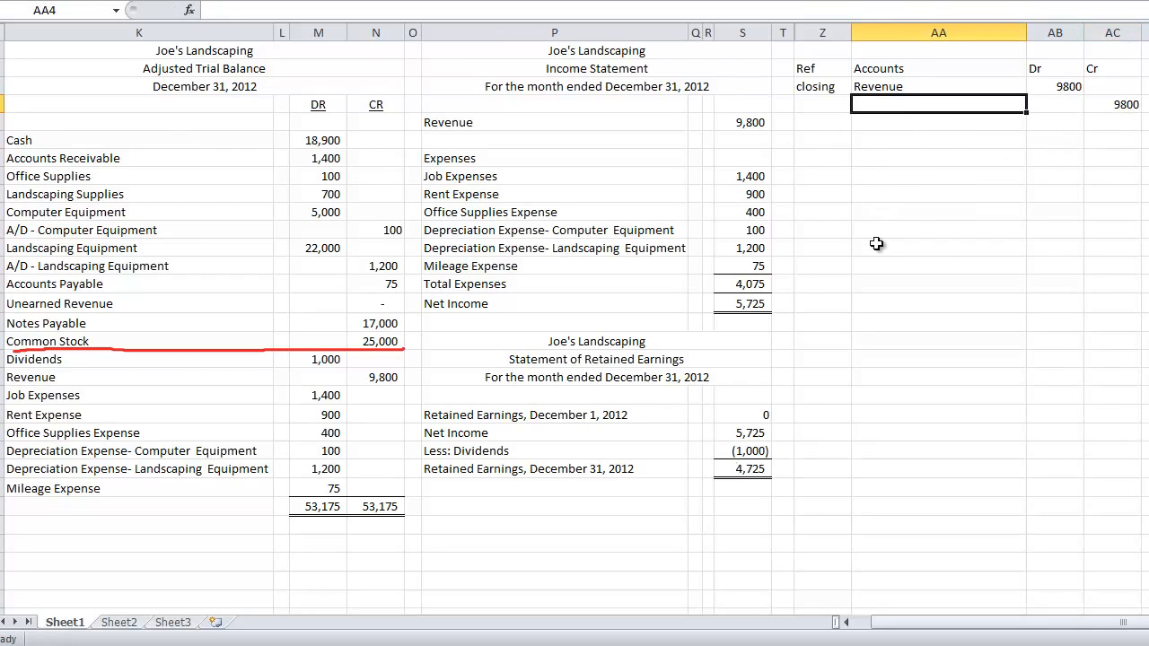
{"action": "type", "text": "income summary"}
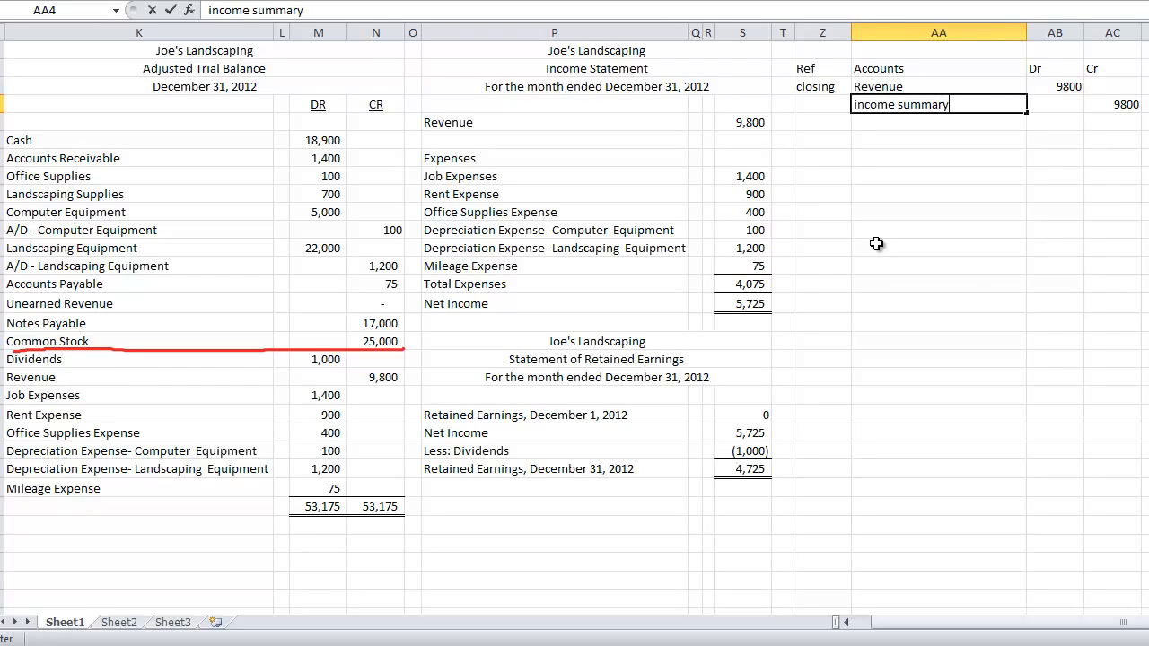
{"action": "key", "text": "Backspace"}
{"action": "type", "text": "Income"}
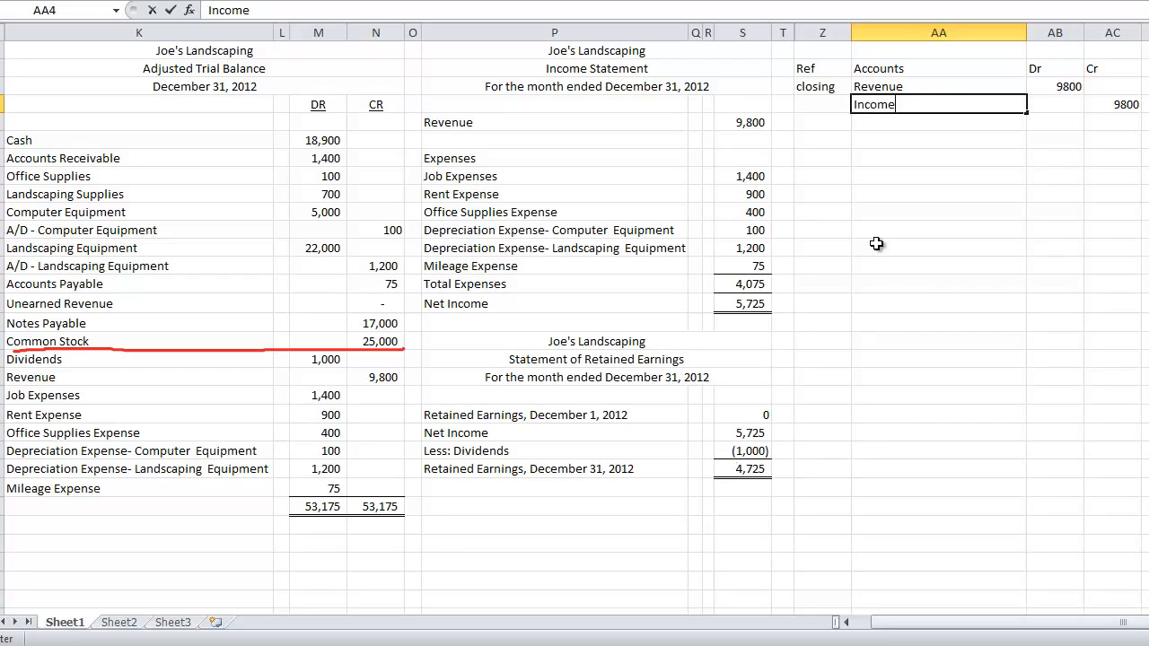
{"action": "type", "text": "Summary"}
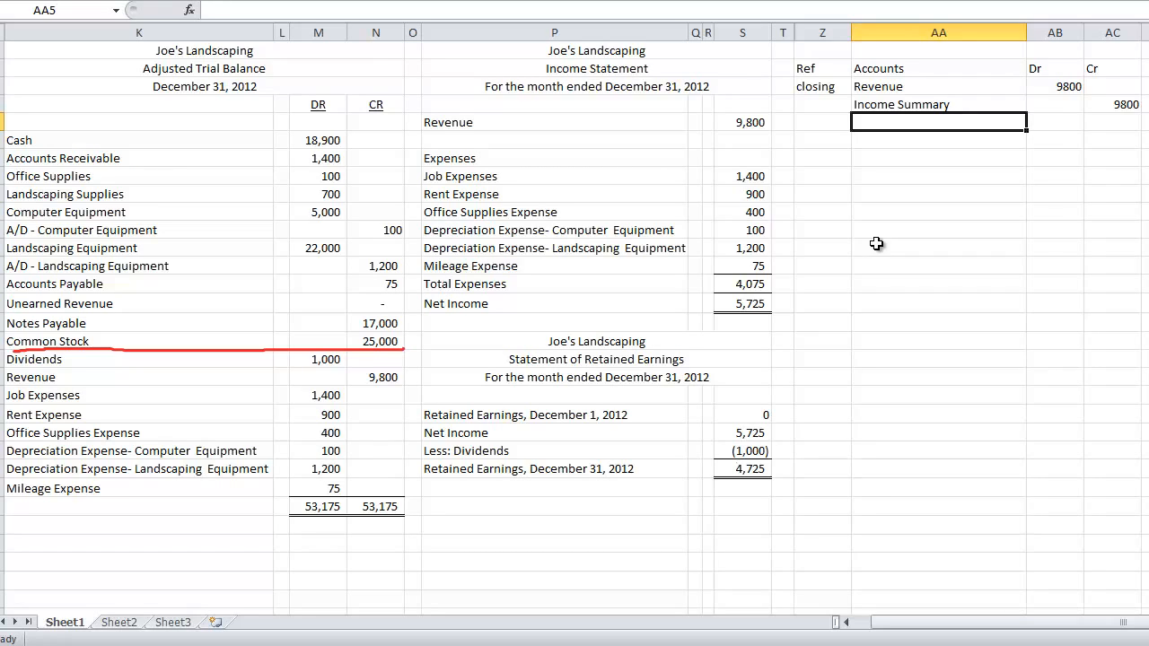
Paste the expense names, Job Expenses through Mileage Expense, into AA5:AA10.
{"action": "type", "text": "+"}
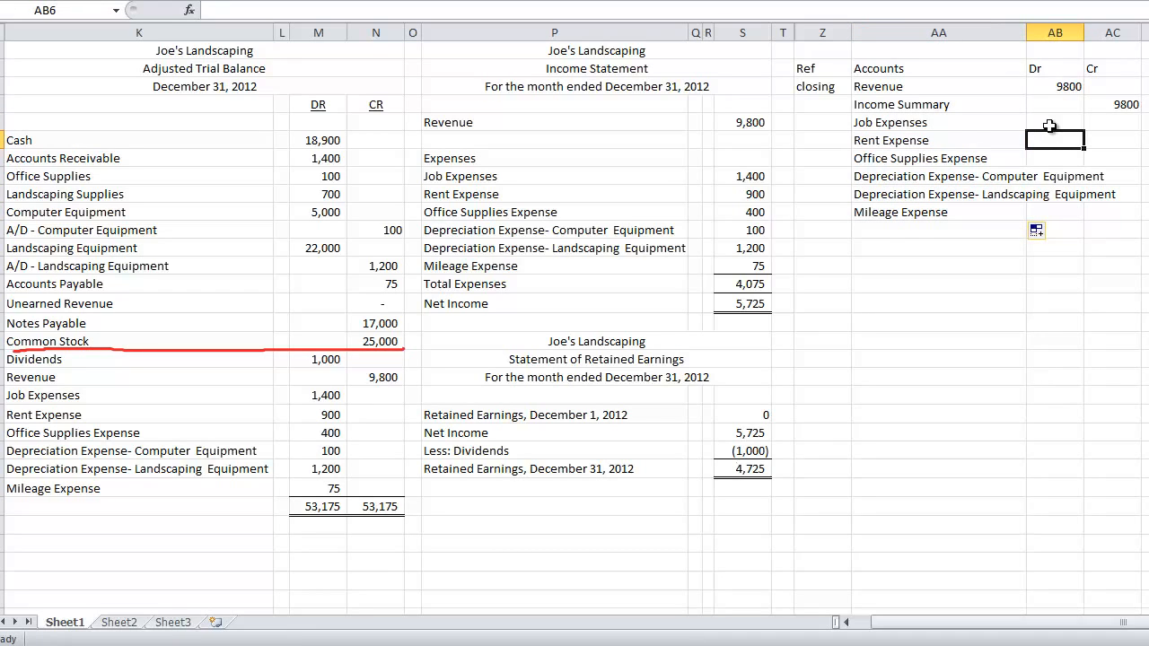
{"action": "left_click", "coordinate": [938, 176]}
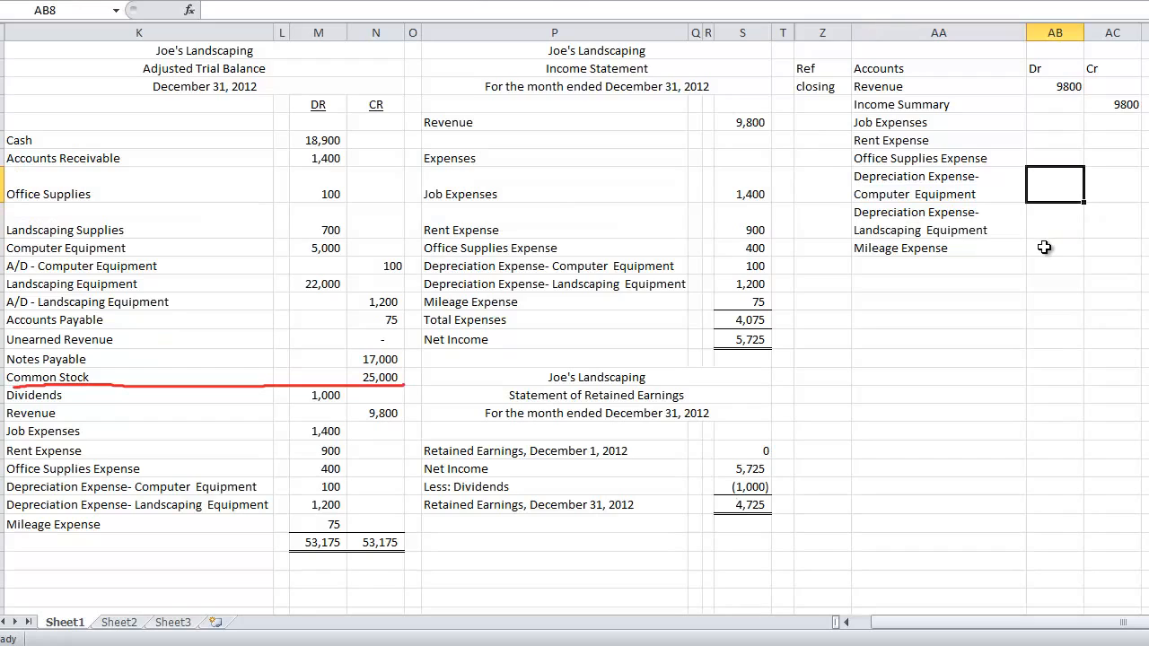
{"action": "mouse_move", "coordinate": [1048, 126]}
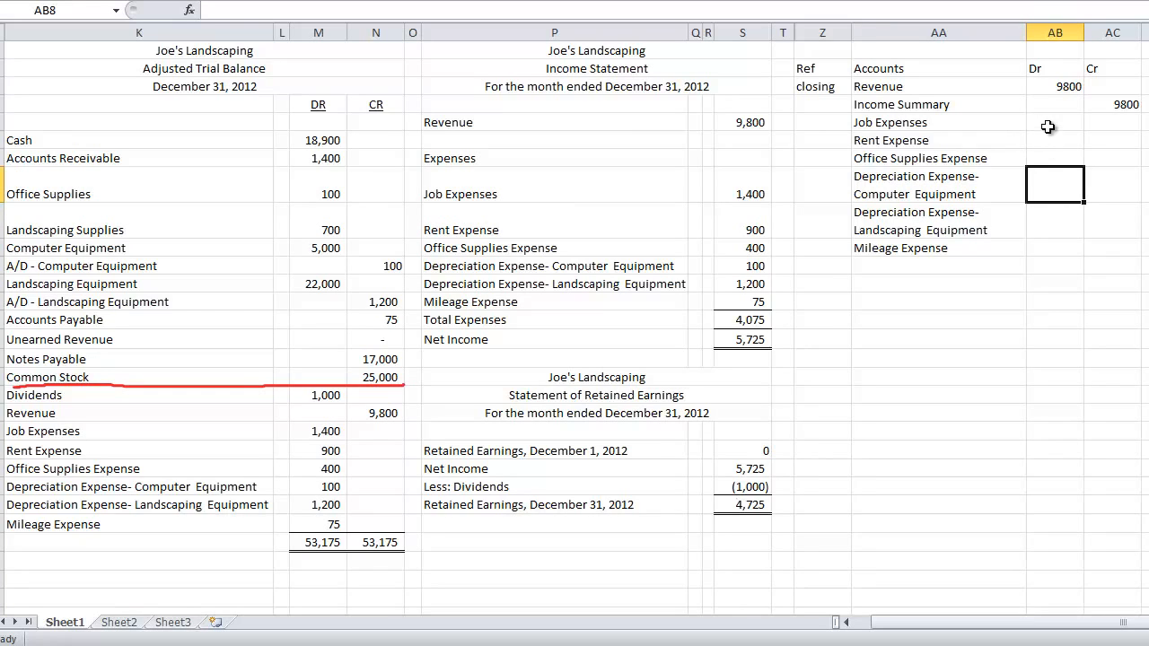
Credit the six expense balances, starting with 1400, and debit their 4,075 SUM total below.
{"action": "left_click", "coordinate": [1055, 123]}
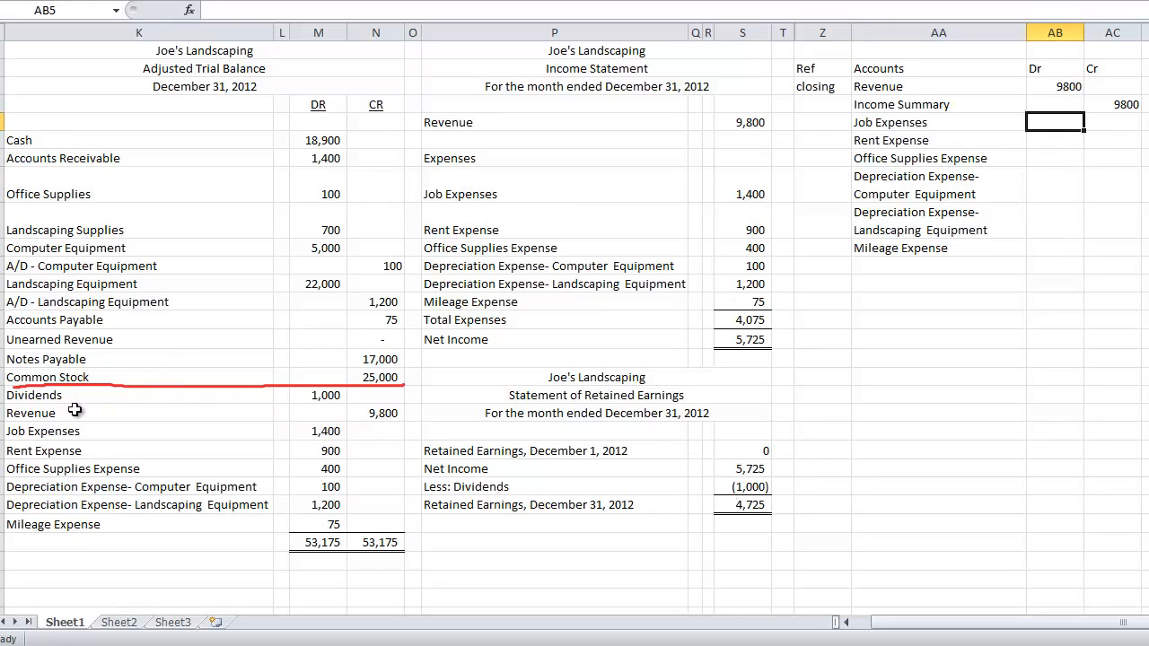
{"action": "mouse_move", "coordinate": [303, 437]}
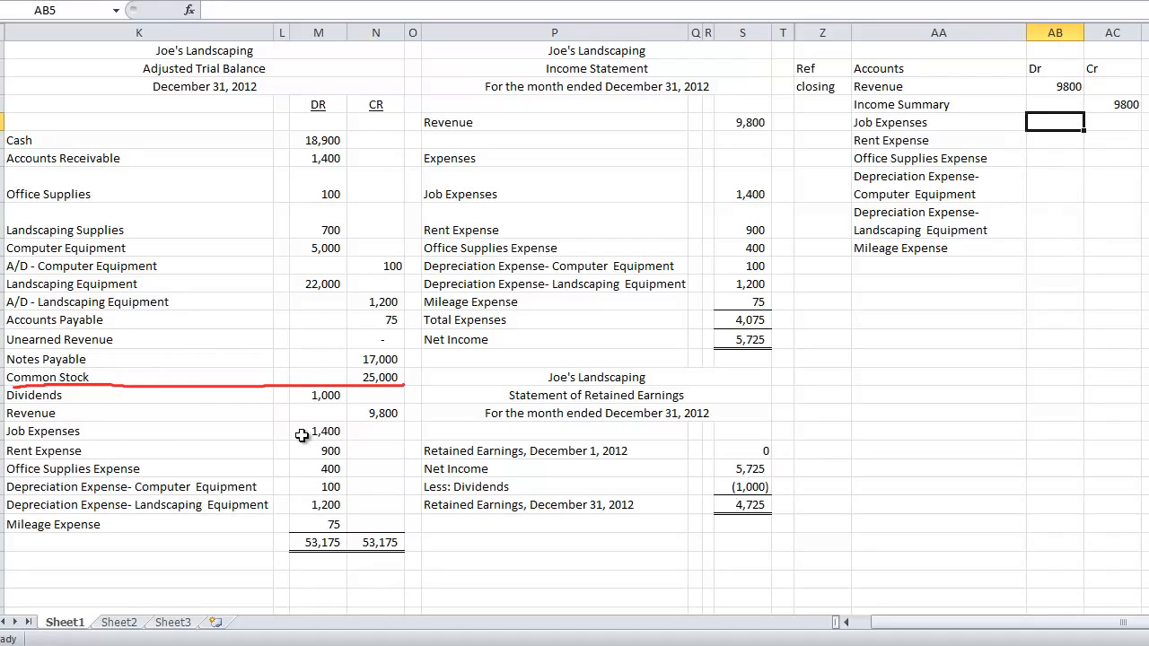
{"action": "mouse_move", "coordinate": [282, 437]}
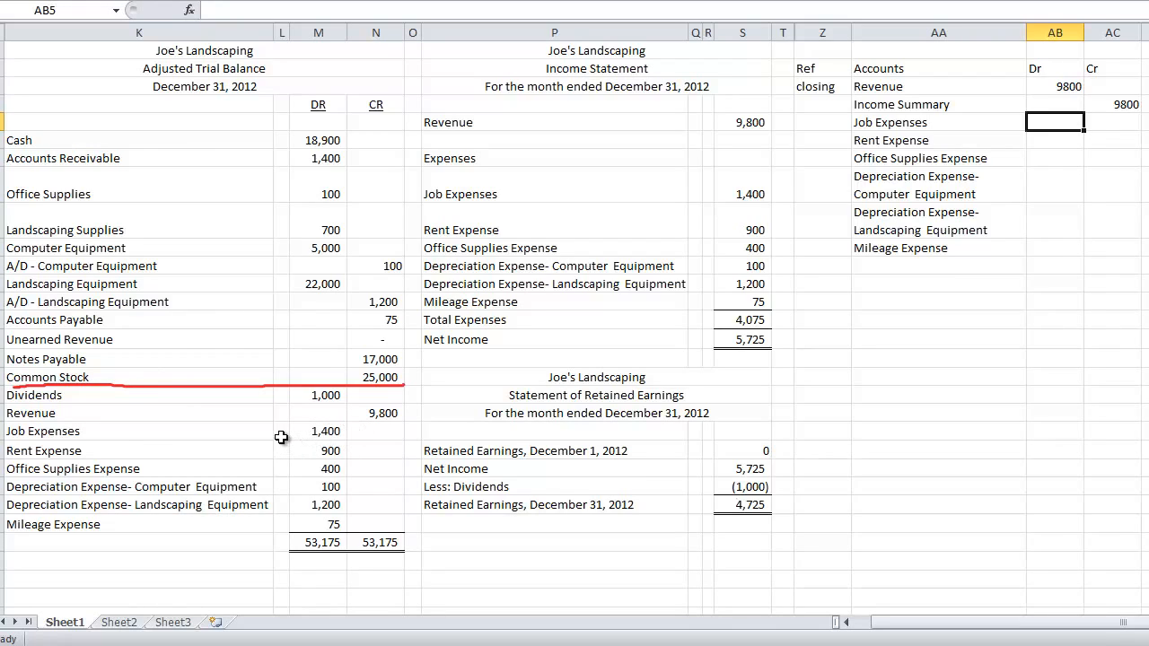
{"action": "mouse_move", "coordinate": [992, 226]}
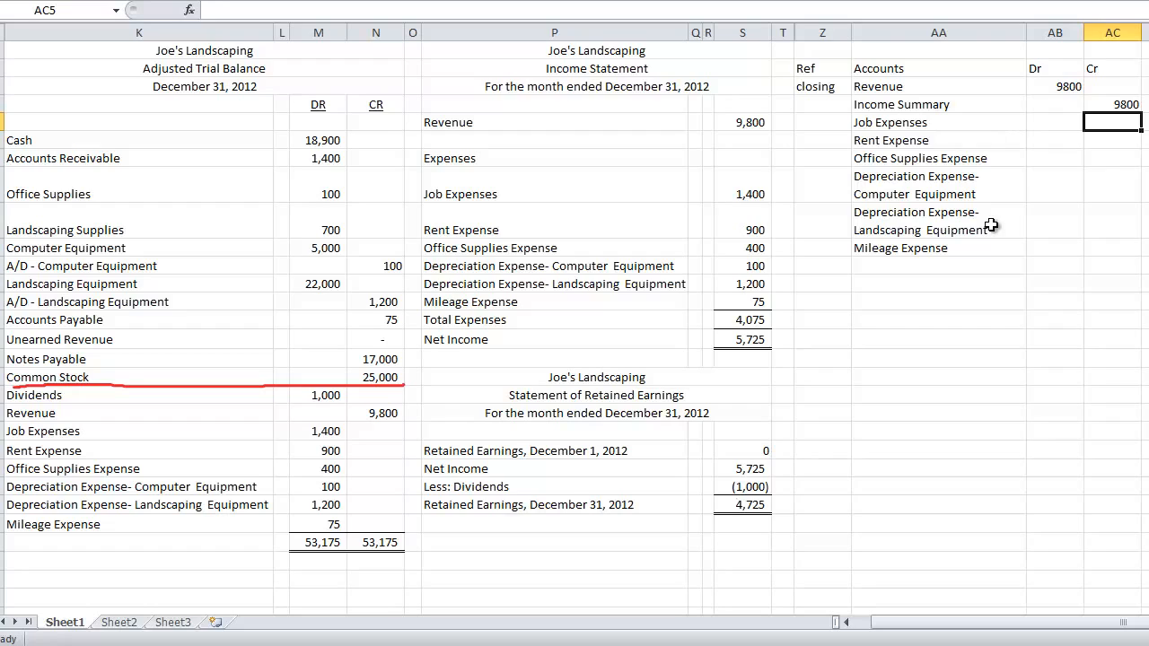
{"action": "type", "text": "1400"}
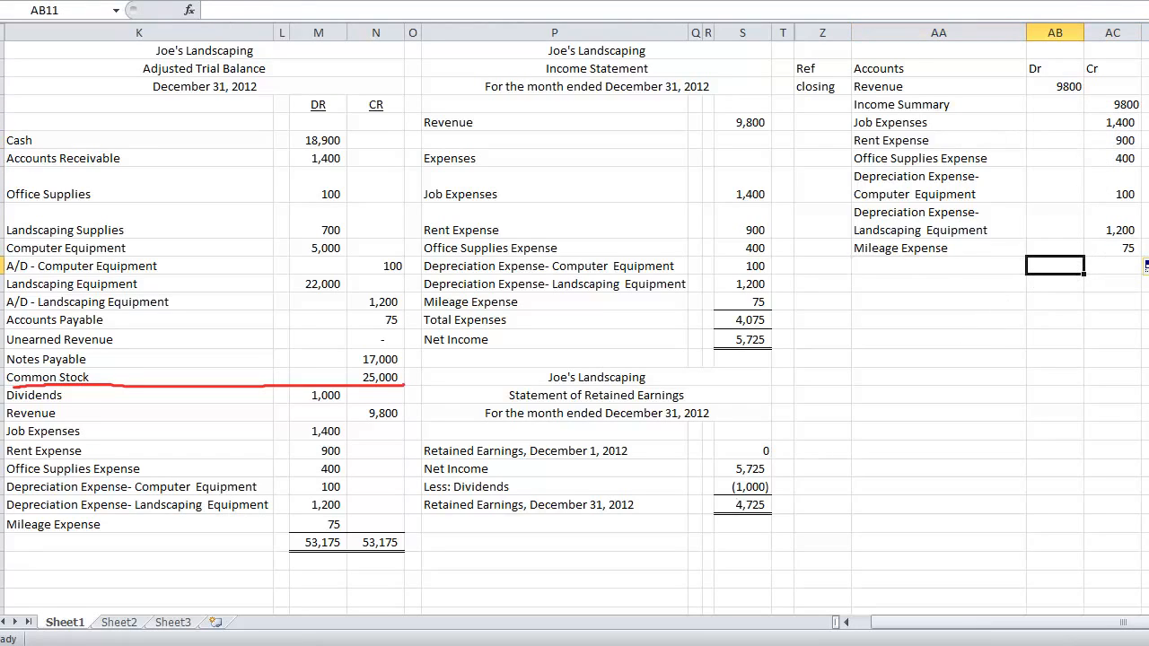
{"action": "type", "text": "=SUM(AC5:AC11"}
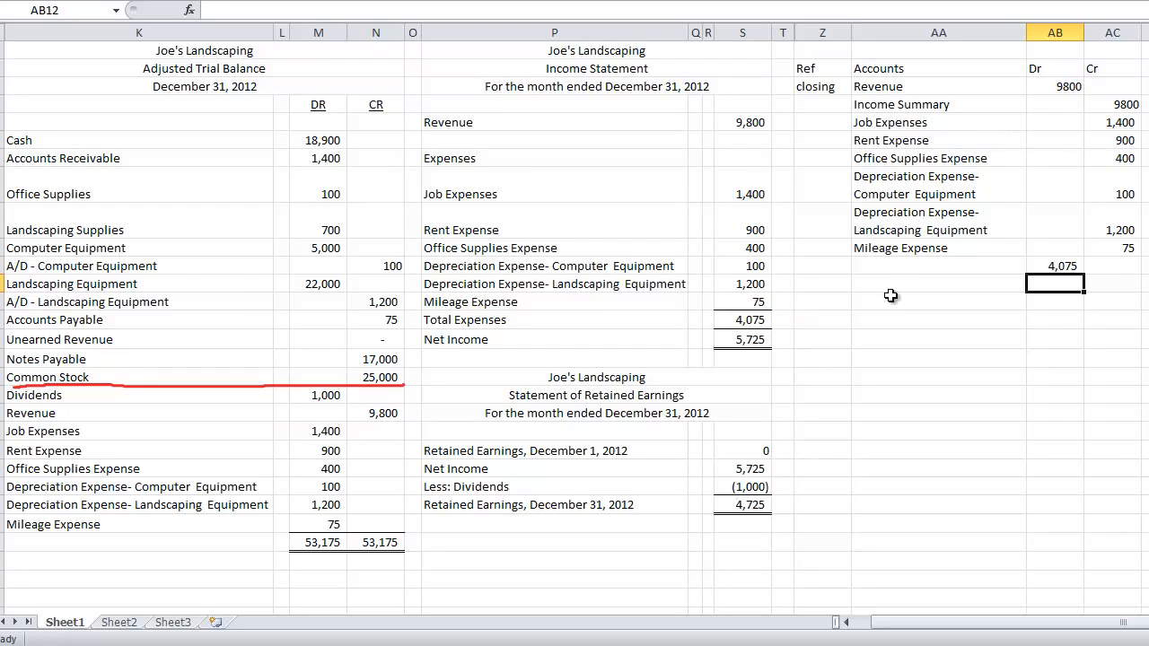
{"action": "left_click", "coordinate": [939, 266]}
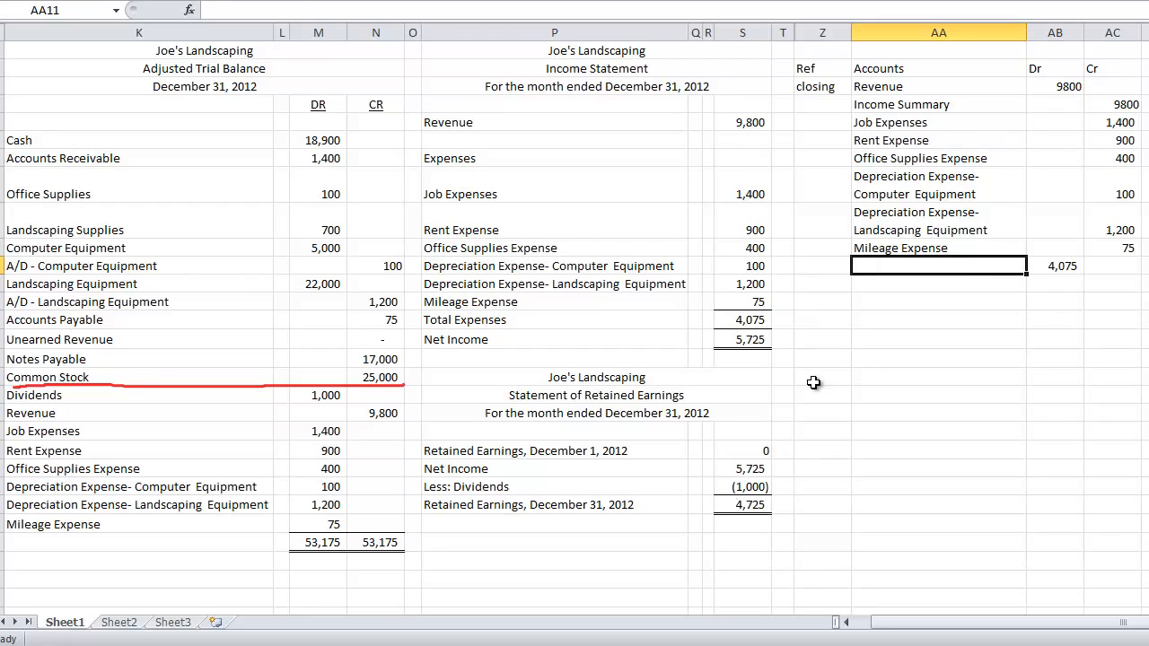
Type Income Summary in AA11 as the account for the 4,075 debit.
{"action": "type", "text": "Income Summary"}
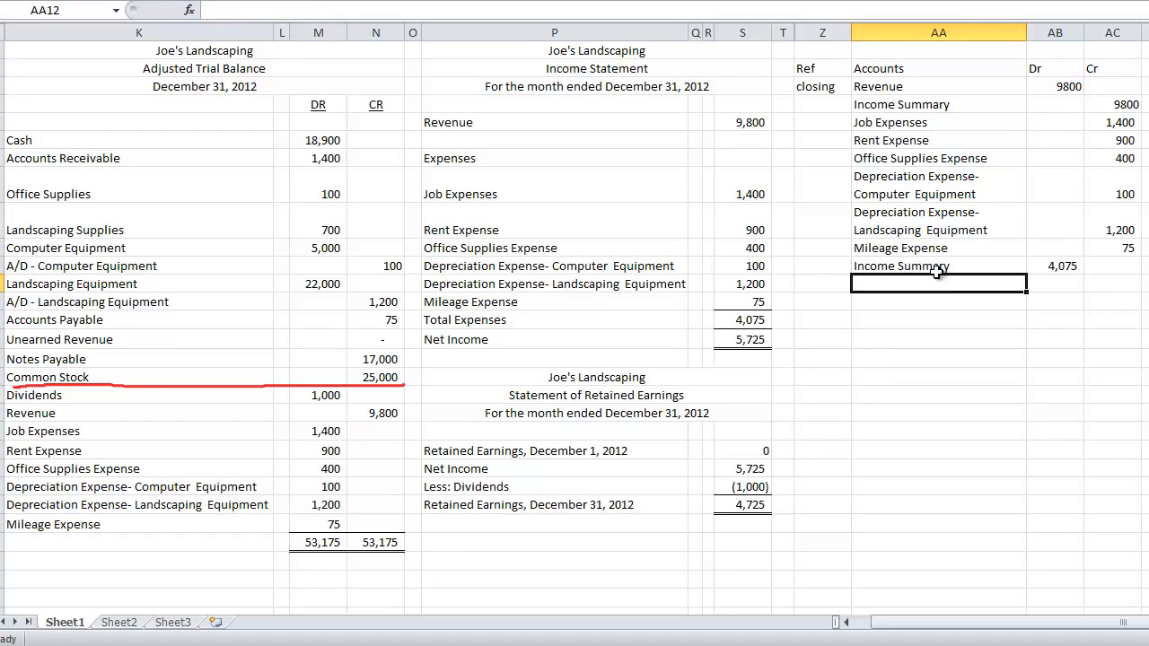
{"action": "mouse_move", "coordinate": [885, 121]}
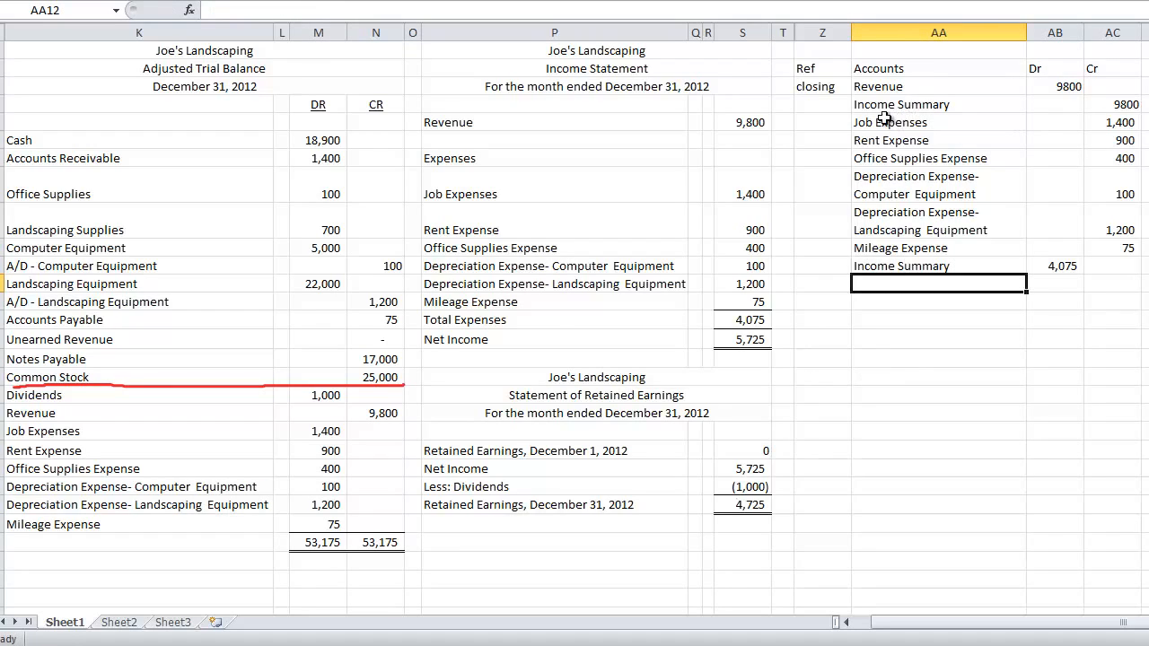
{"action": "mouse_move", "coordinate": [884, 159]}
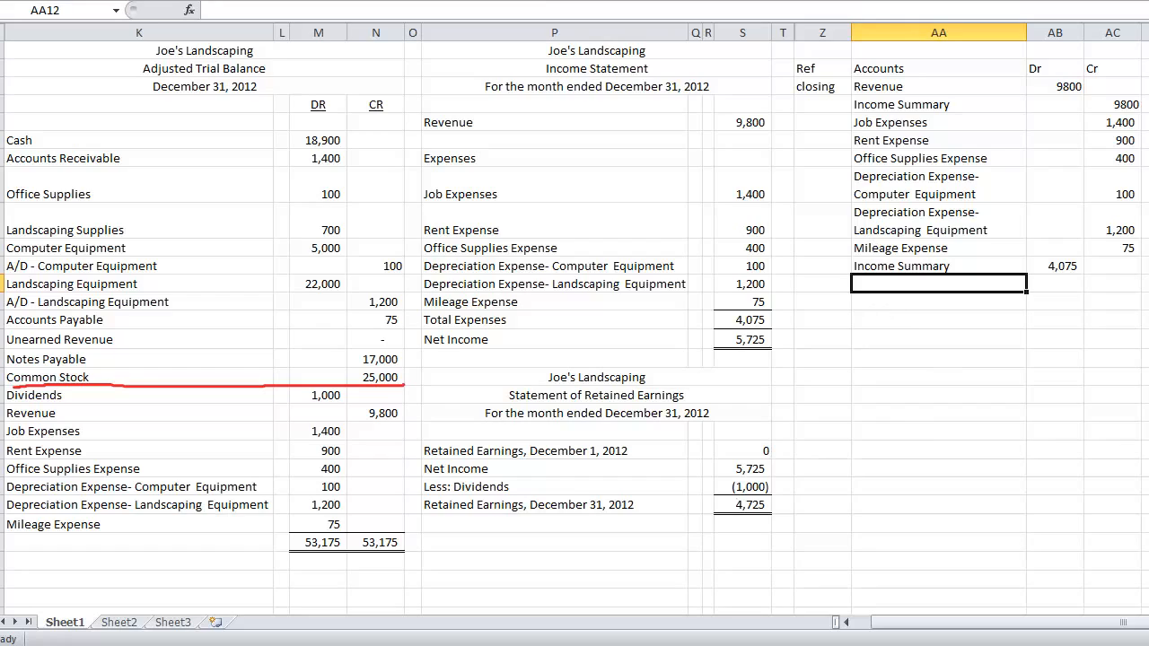
{"action": "mouse_move", "coordinate": [610, 66]}
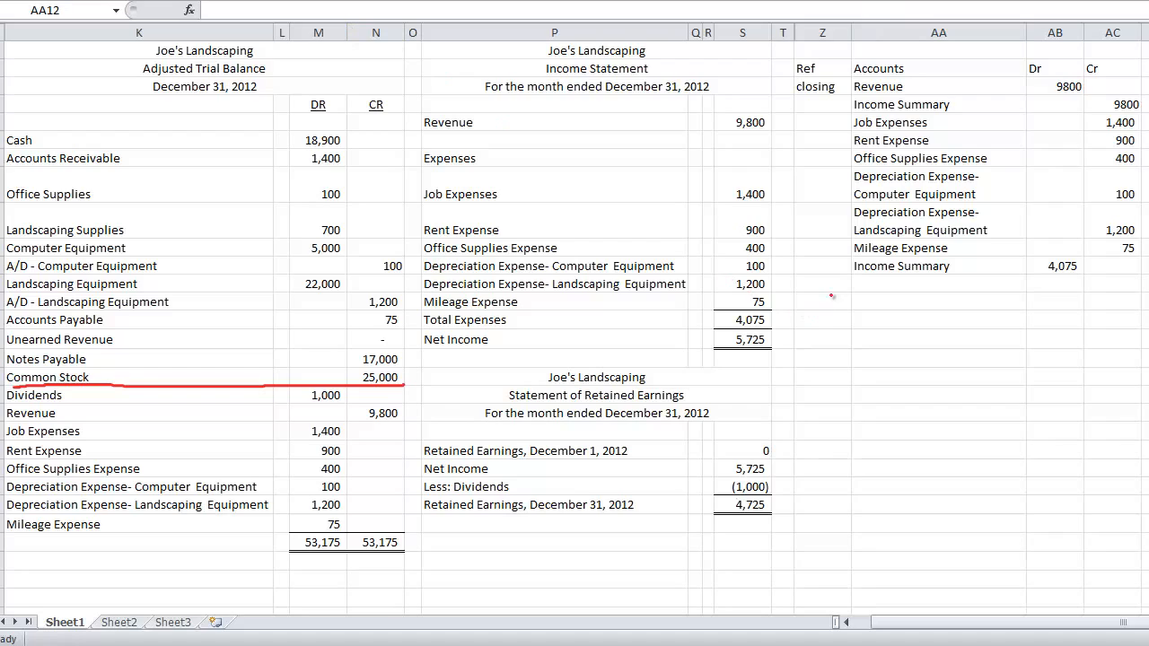
{"action": "mouse_move", "coordinate": [932, 368]}
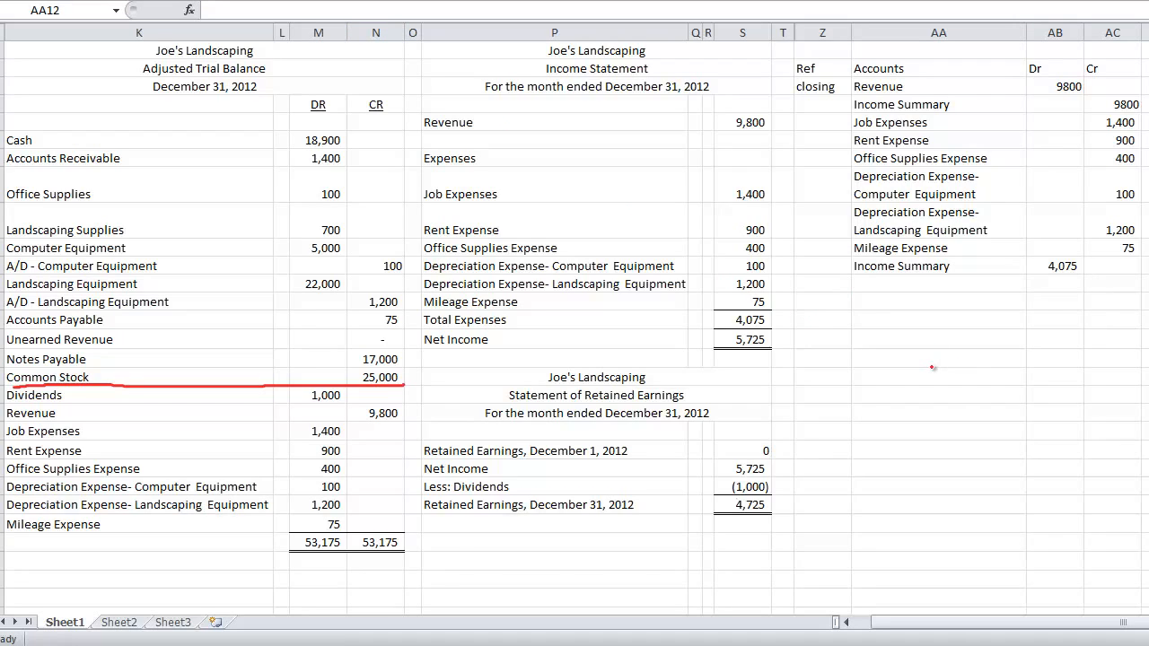
Draw the Income Summary T-account with 4,075 against 9,800 and write its 5725 balance.
{"action": "left_click_drag", "start_coordinate": [936, 370], "coordinate": [909, 472]}
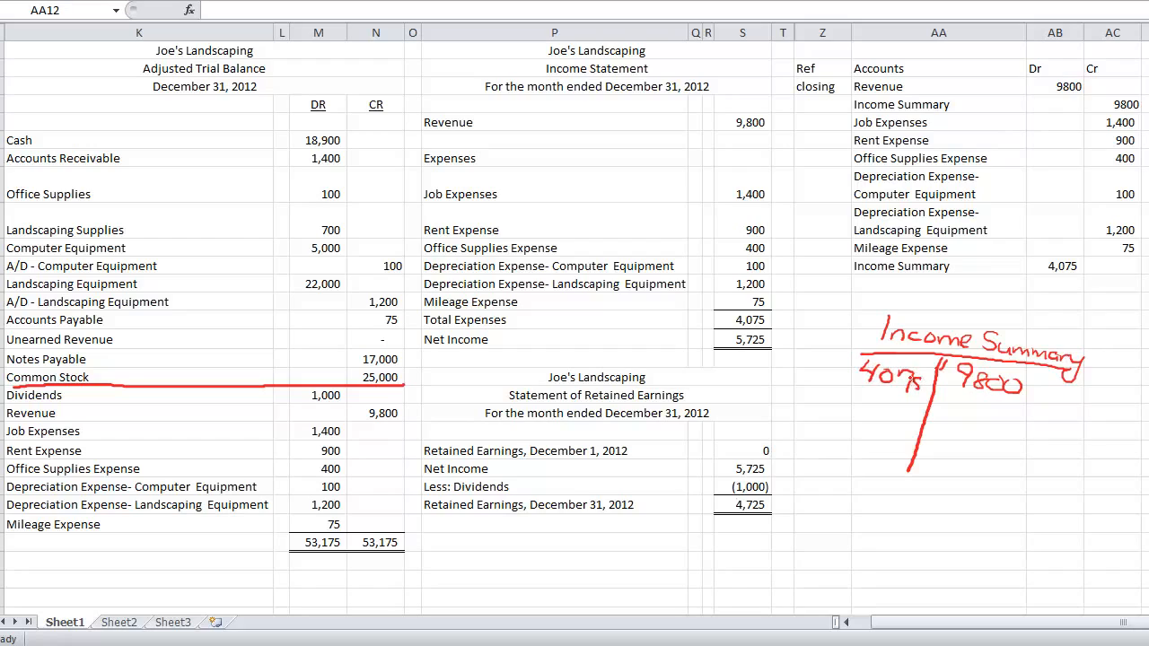
{"action": "left_click_drag", "start_coordinate": [934, 395], "coordinate": [1037, 417]}
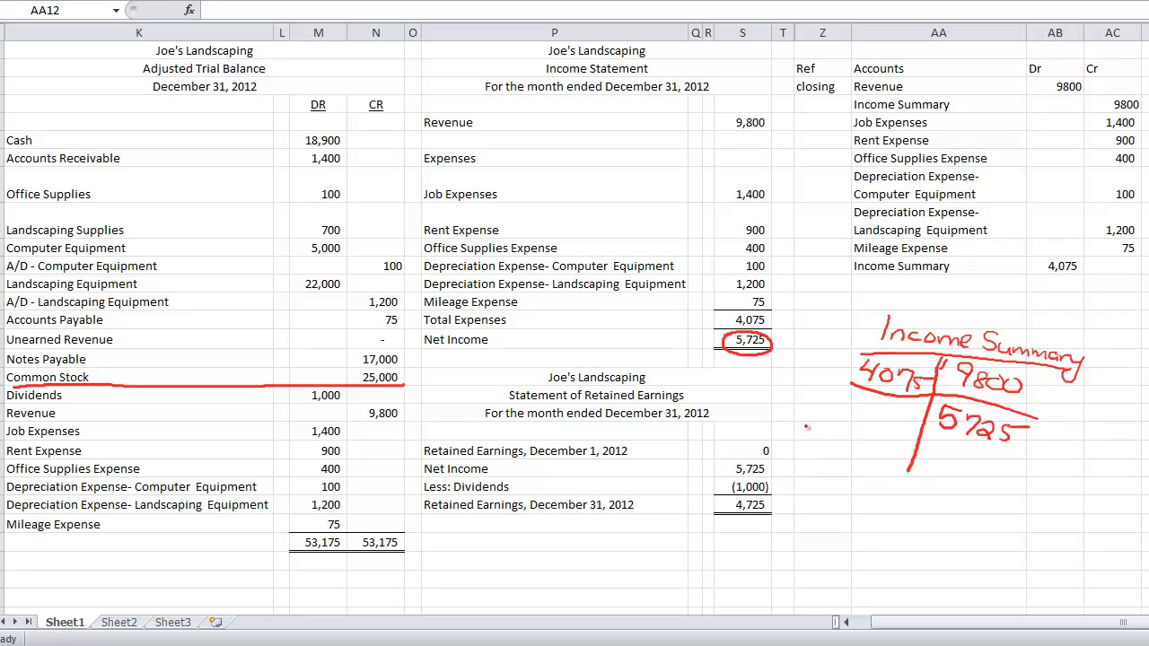
{"action": "mouse_move", "coordinate": [826, 406]}
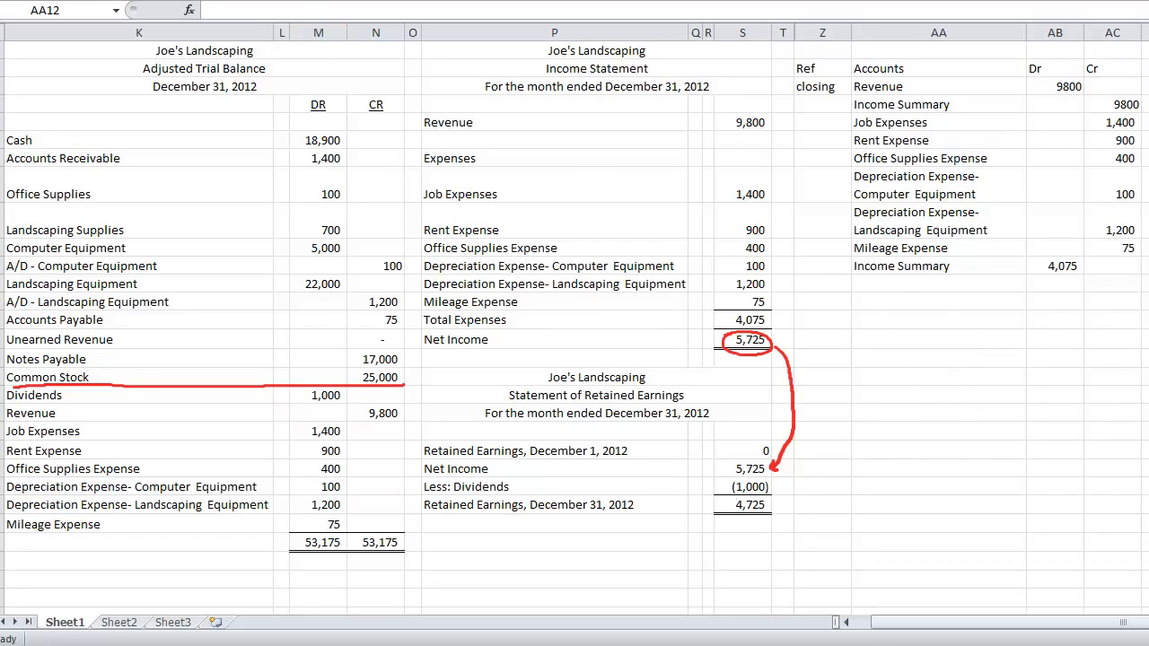
Debit Income Summary 5725 and credit Retained Earnings 5725 on the next journal lines.
{"action": "left_click", "coordinate": [938, 283]}
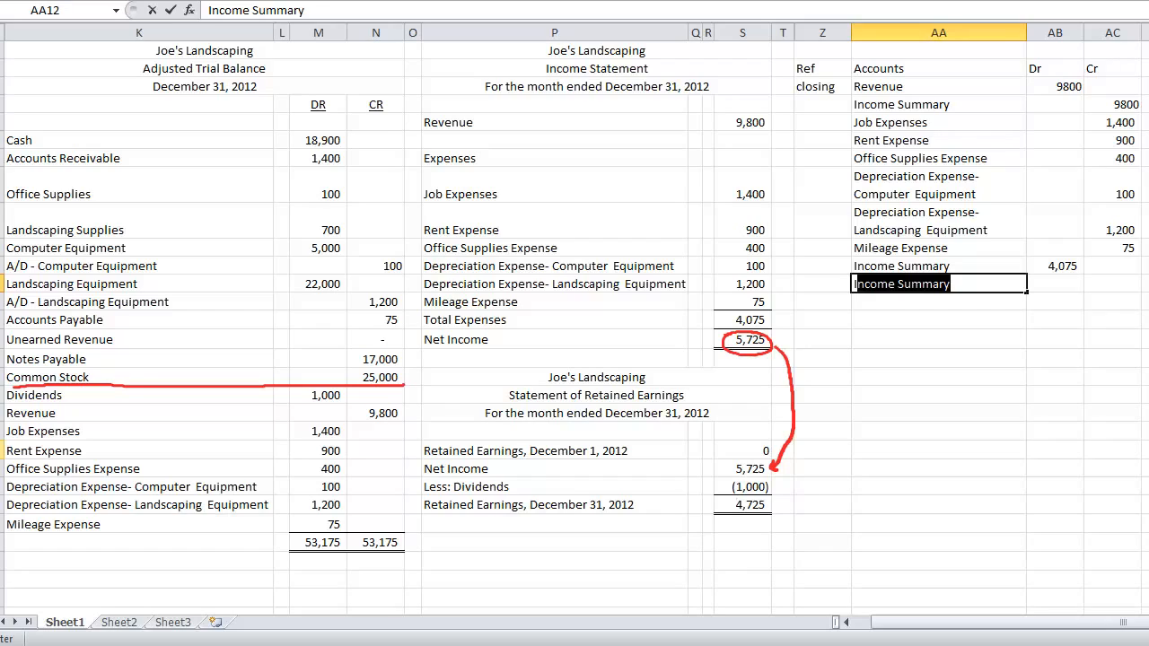
{"action": "type", "text": "Income Summary"}
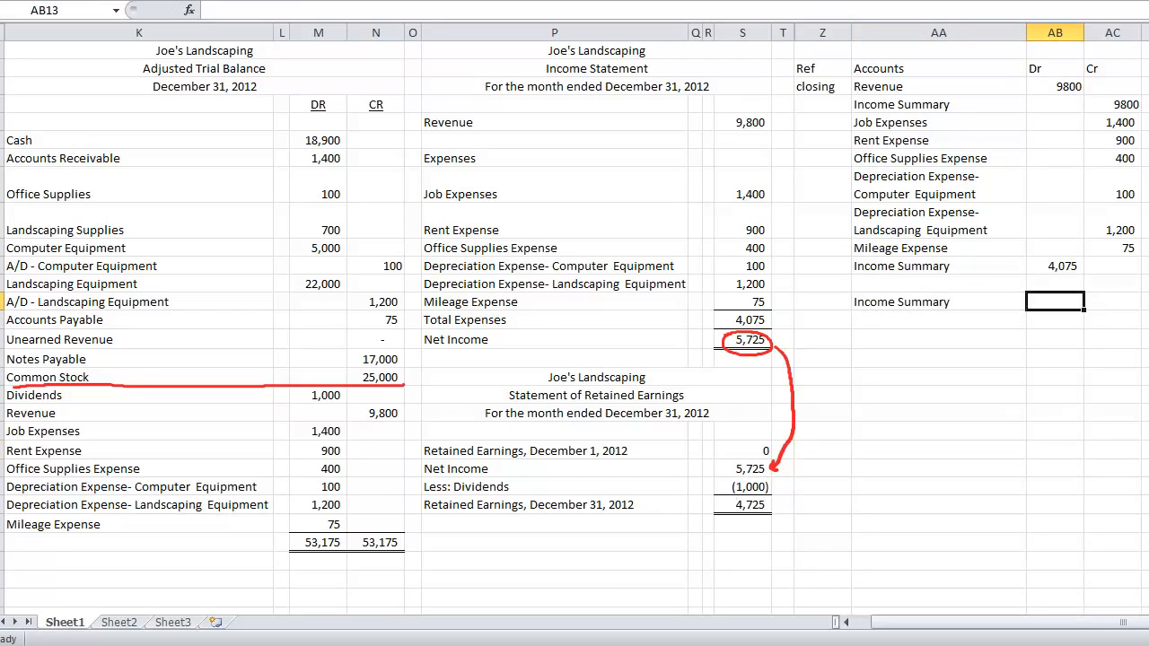
{"action": "left_click", "coordinate": [1112, 301]}
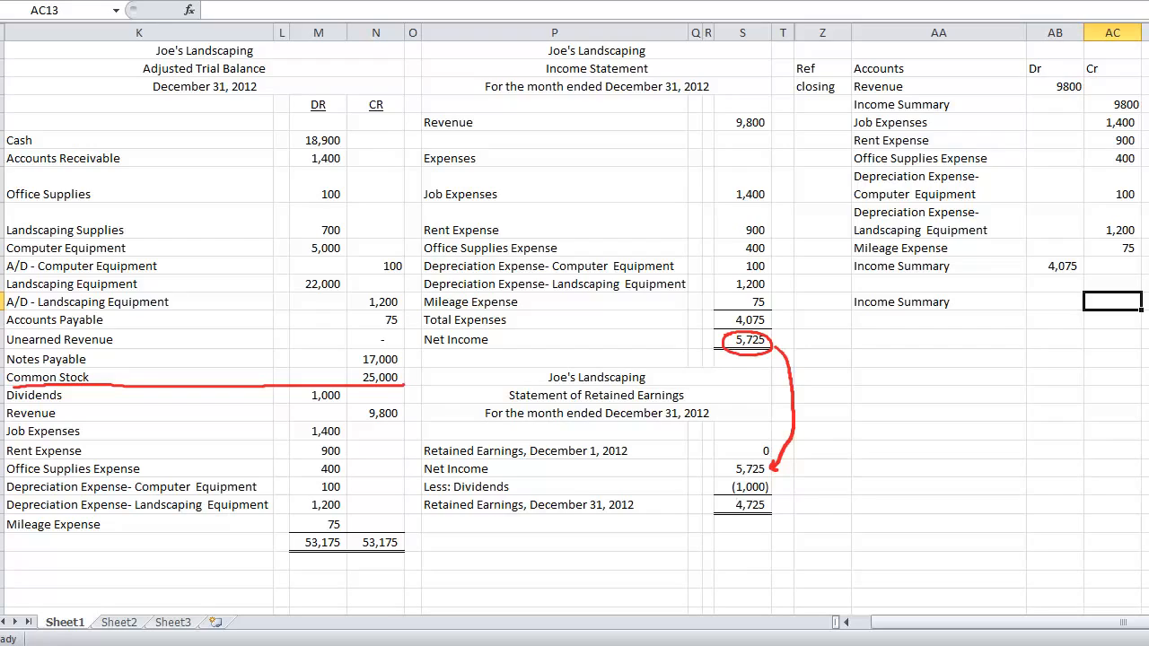
{"action": "type", "text": "572"}
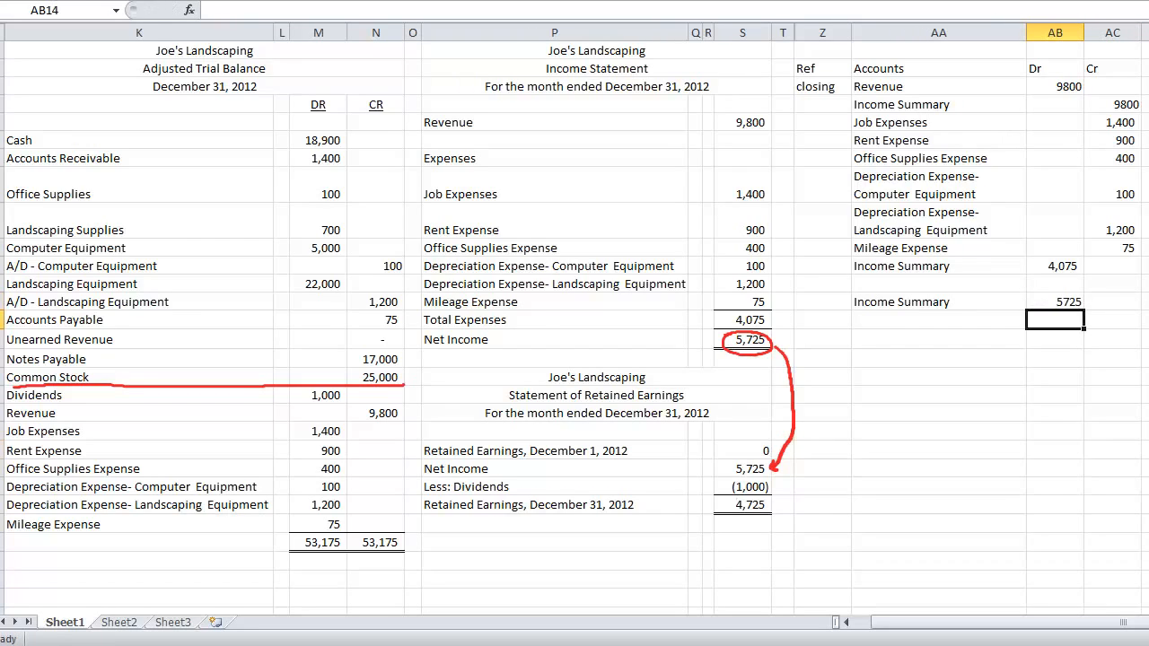
{"action": "type", "text": "5725"}
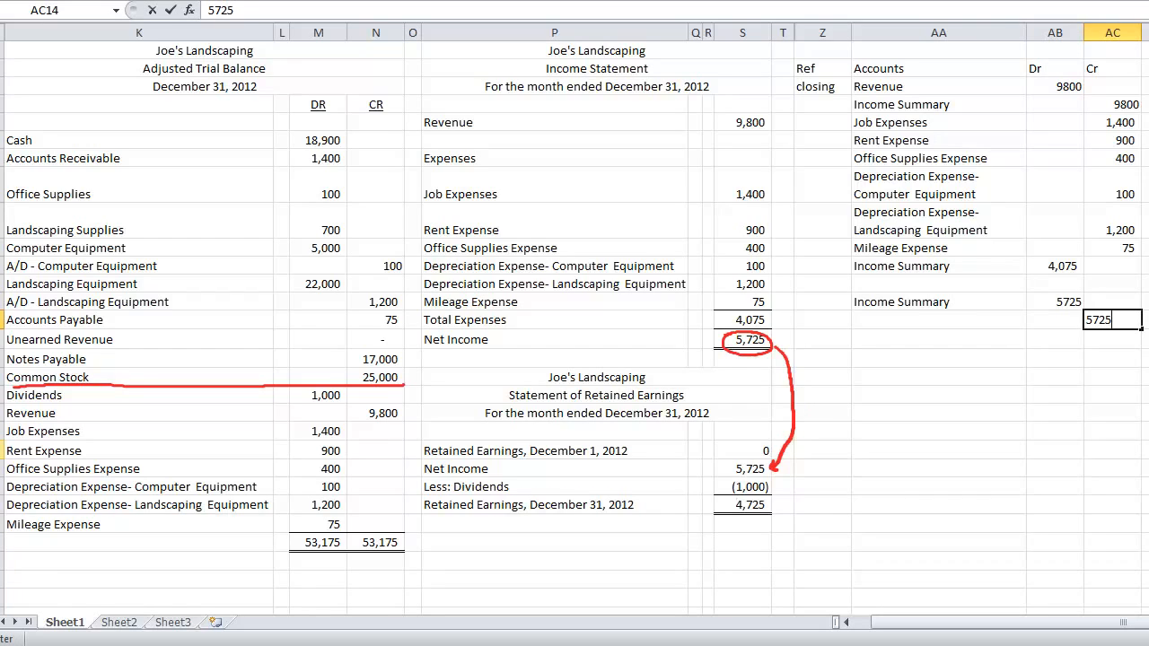
{"action": "left_click", "coordinate": [939, 320]}
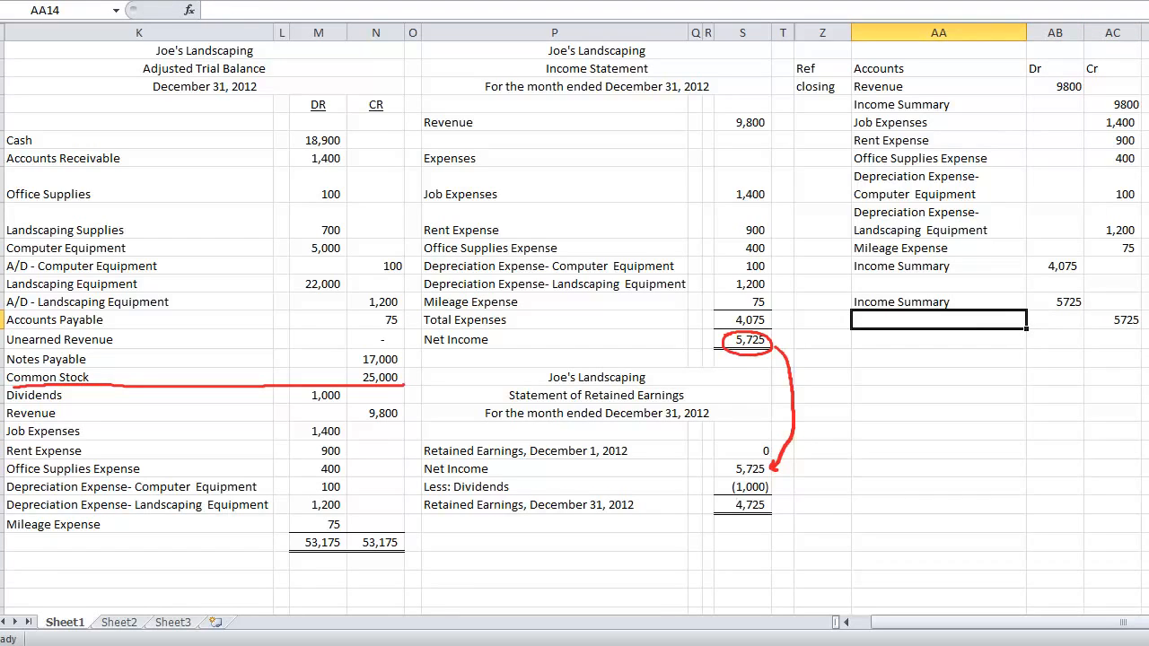
{"action": "mouse_move", "coordinate": [702, 476]}
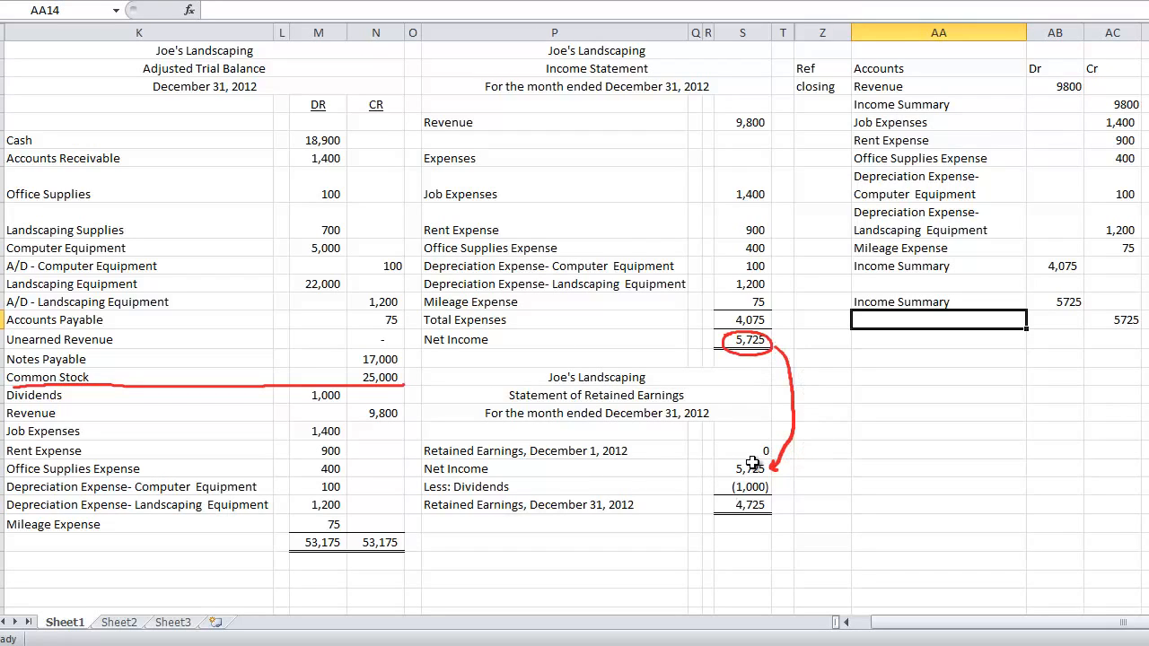
{"action": "mouse_move", "coordinate": [841, 479]}
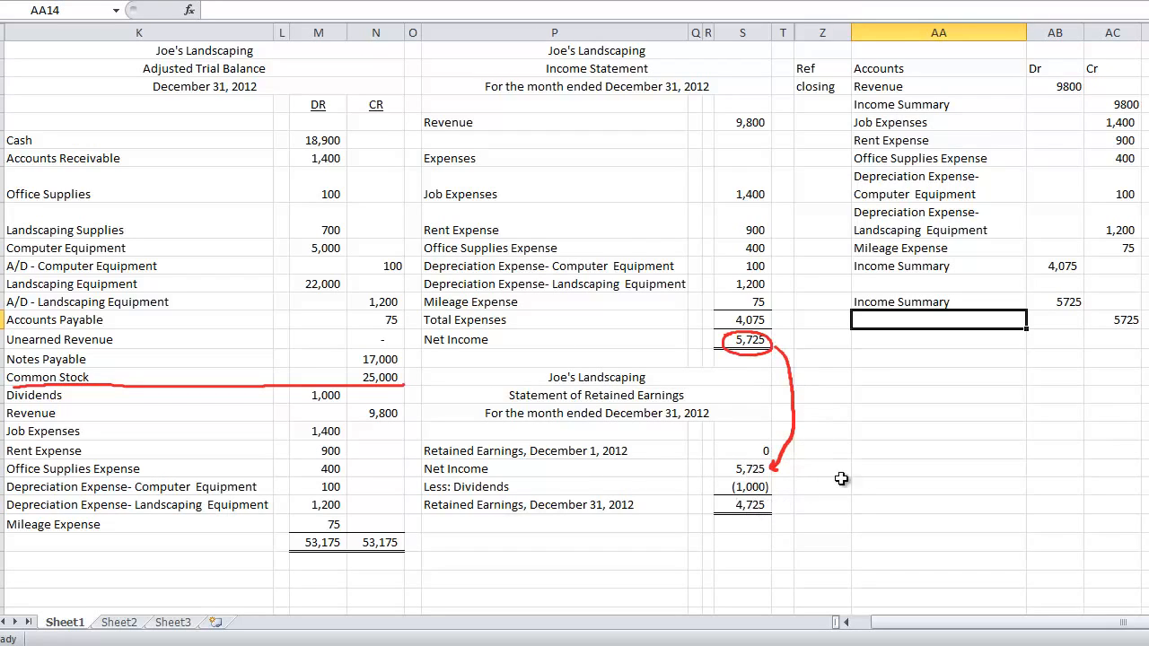
{"action": "type", "text": "Retained Earnings"}
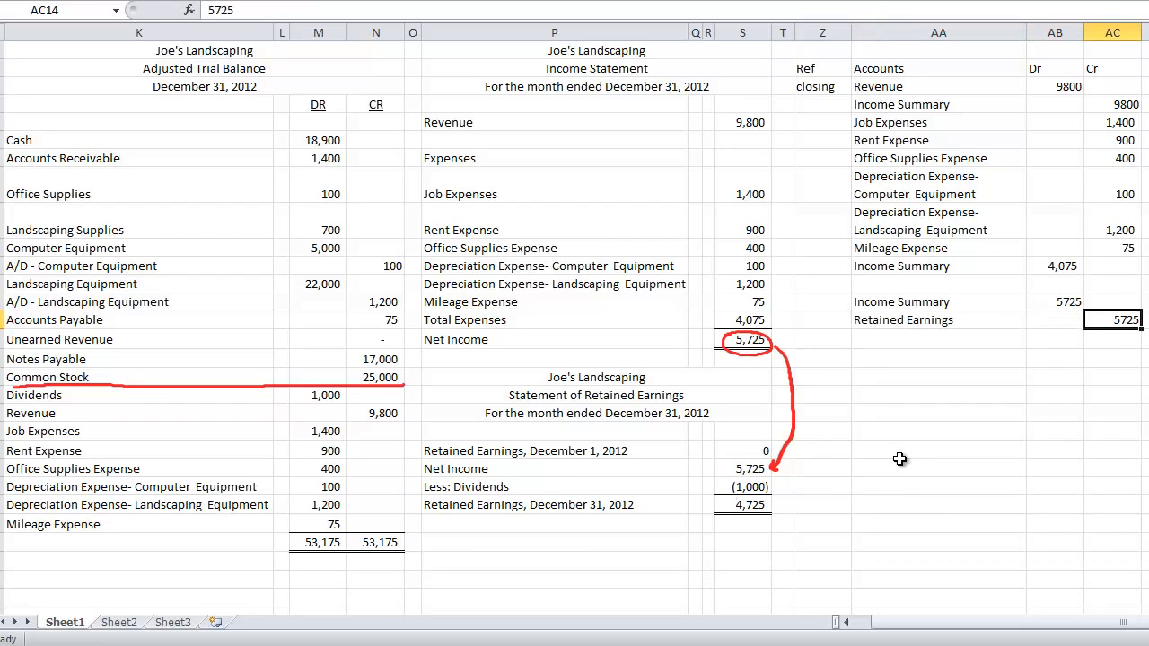
{"action": "mouse_move", "coordinate": [1004, 428]}
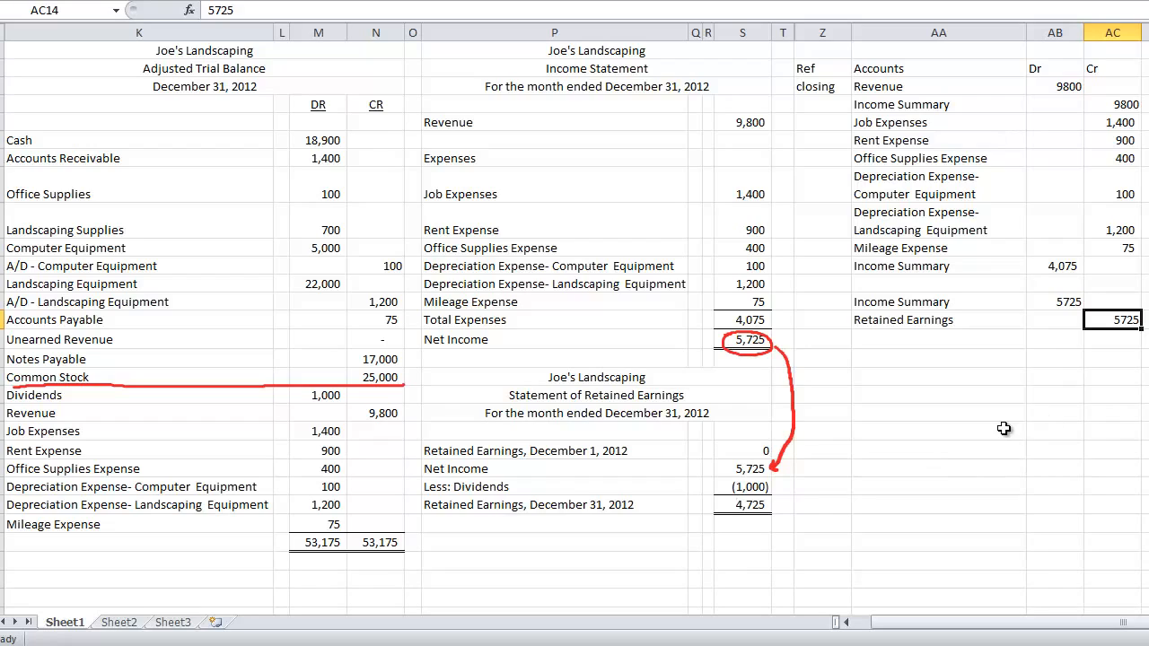
{"action": "left_click", "coordinate": [938, 357]}
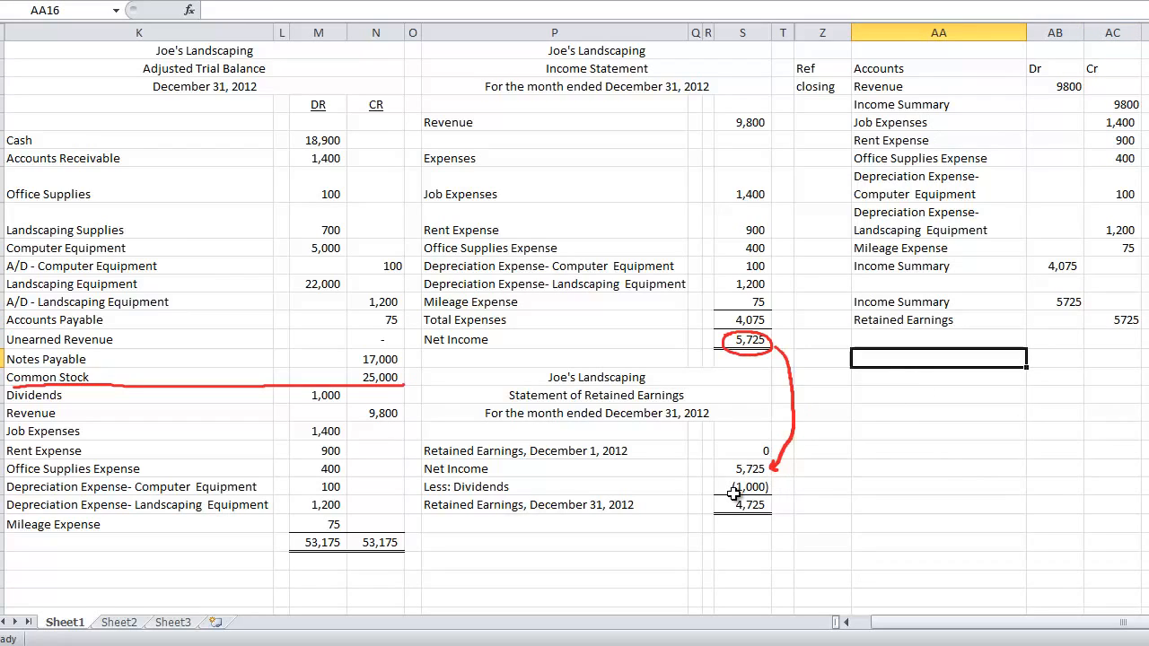
{"action": "mouse_move", "coordinate": [716, 487]}
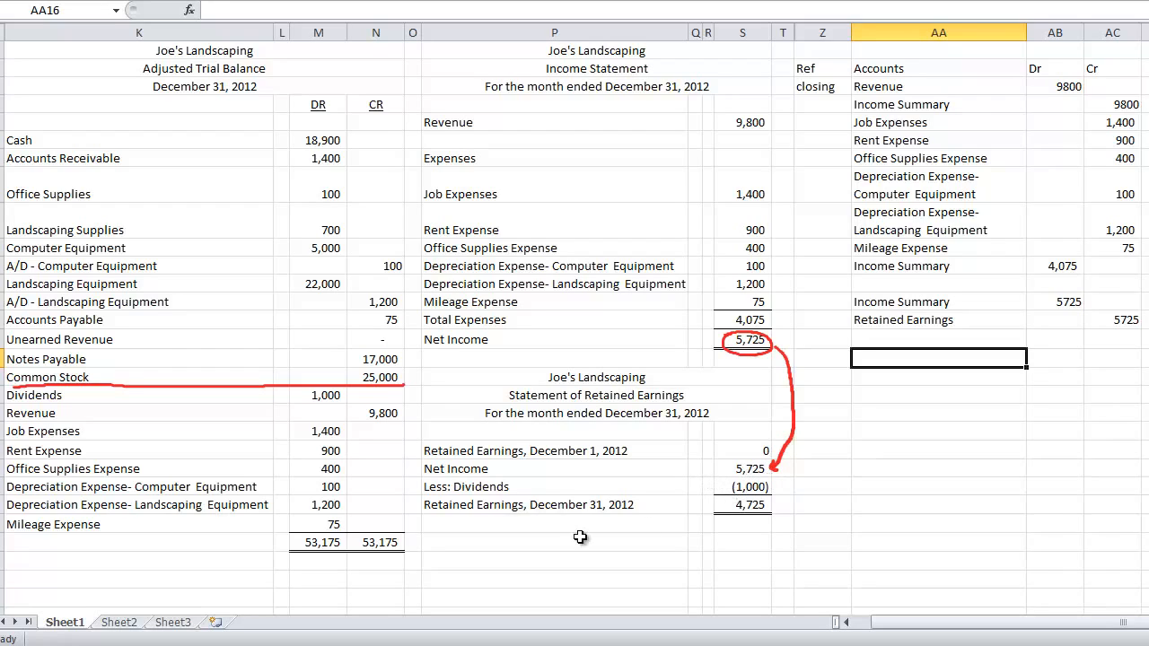
{"action": "mouse_move", "coordinate": [305, 419]}
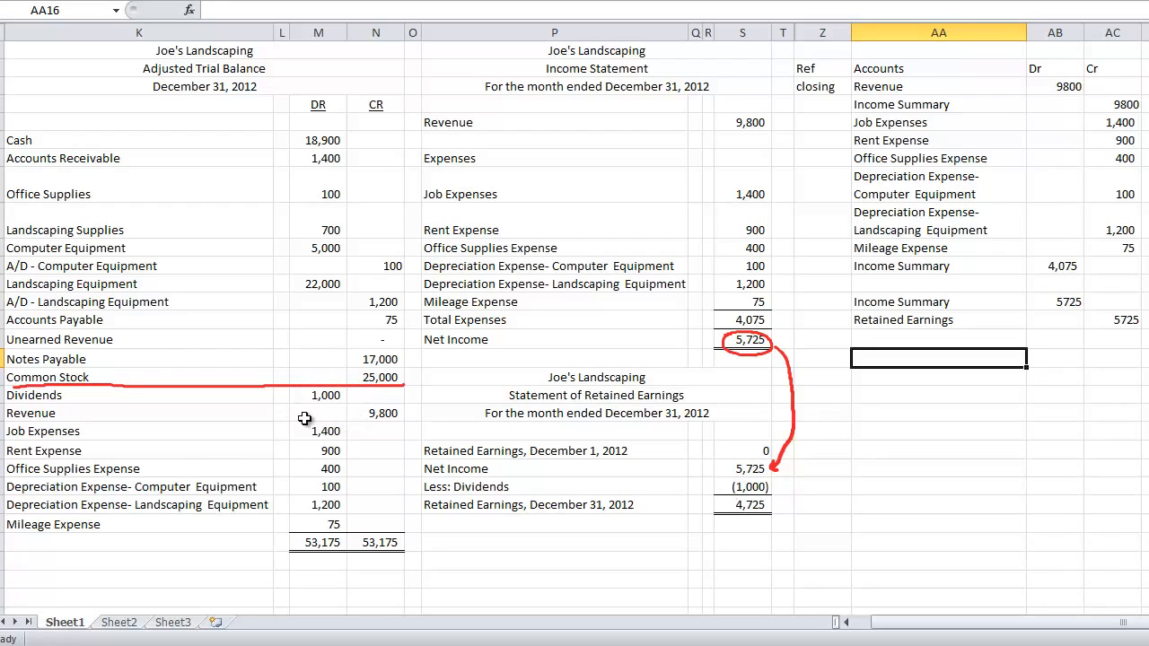
Credit Dividends 1000 and begin the Retained Earnings 1000 debit line beneath it.
{"action": "type", "text": "Dividends"}
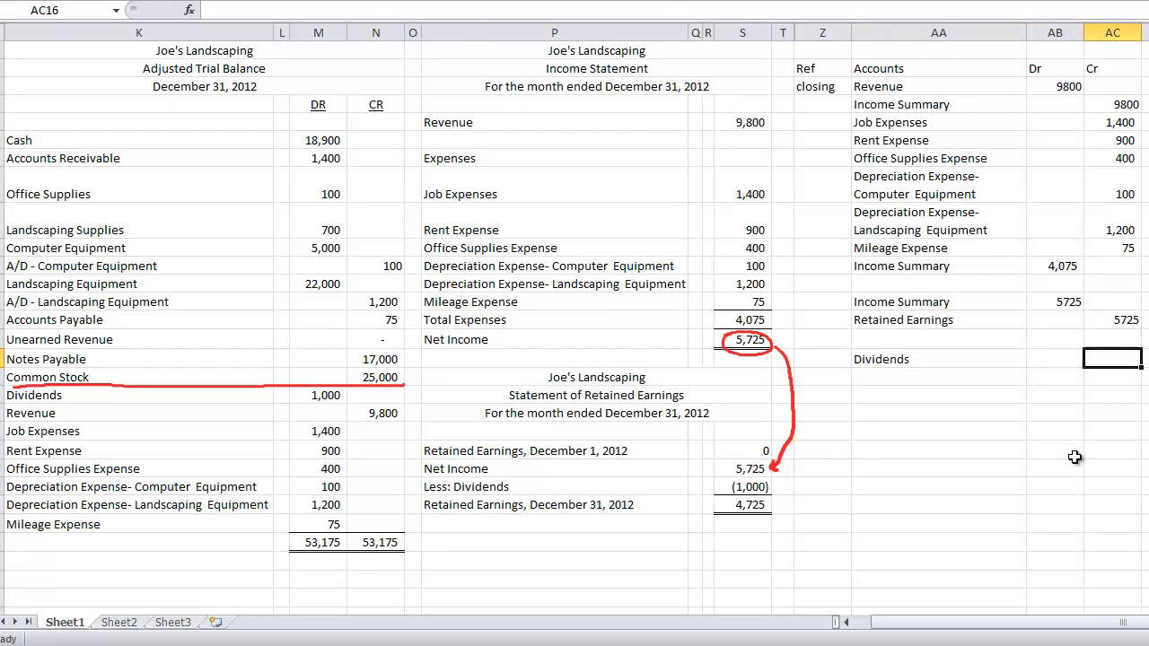
{"action": "mouse_move", "coordinate": [310, 397]}
{"action": "type", "text": "1000"}
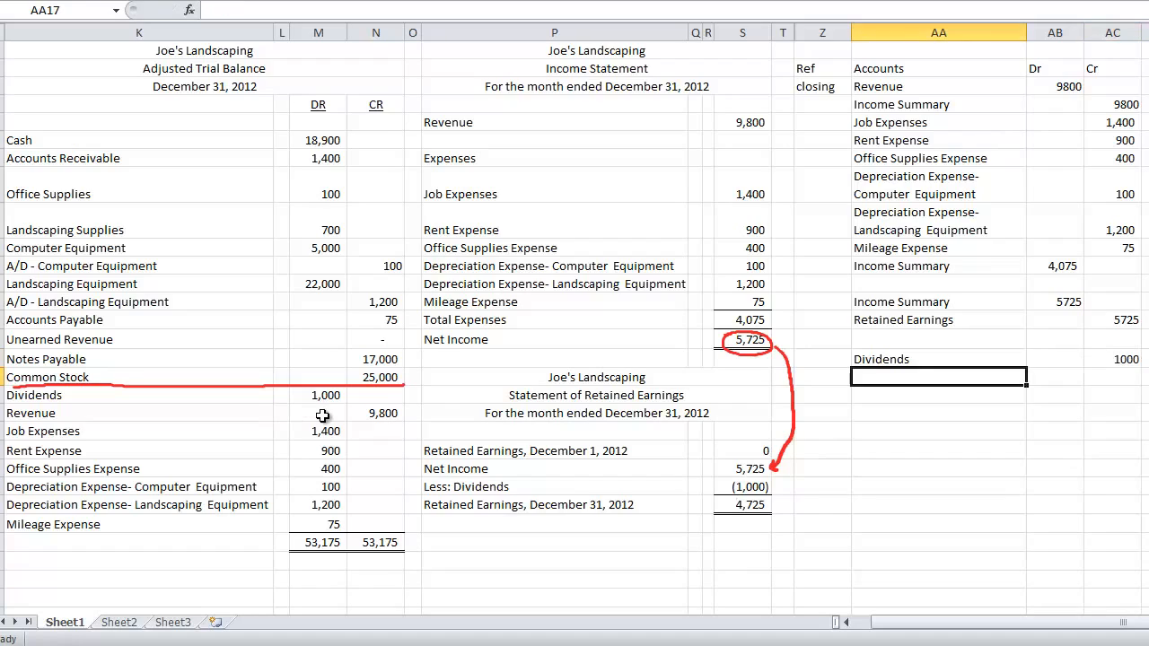
{"action": "left_click", "coordinate": [1055, 376]}
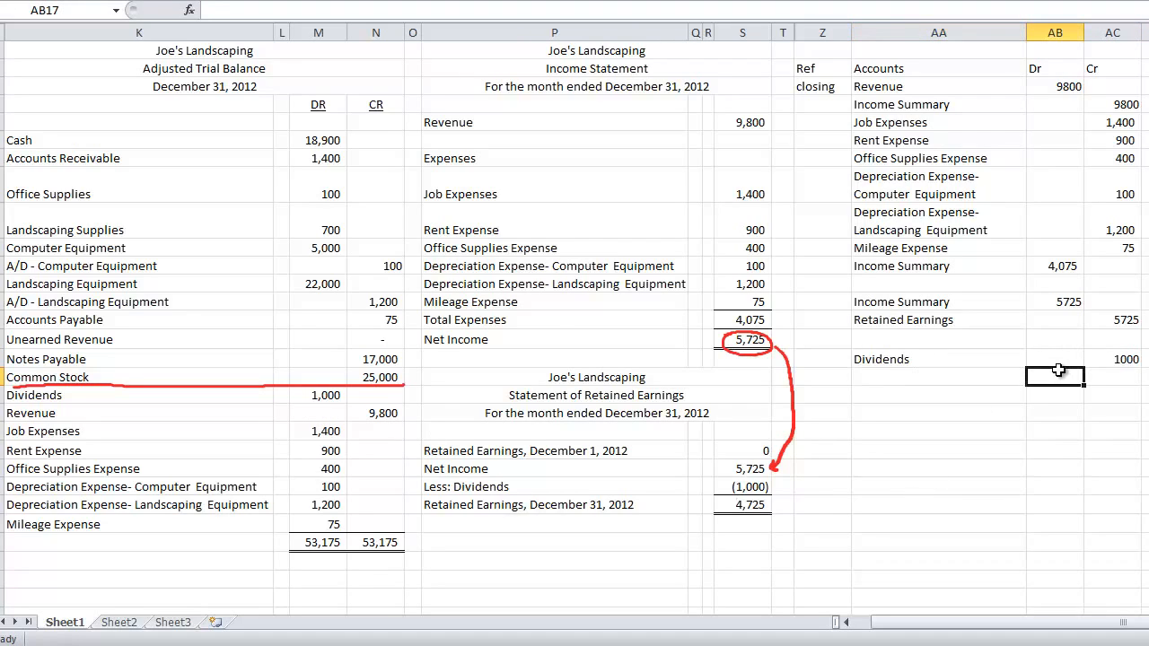
{"action": "left_click", "coordinate": [938, 377]}
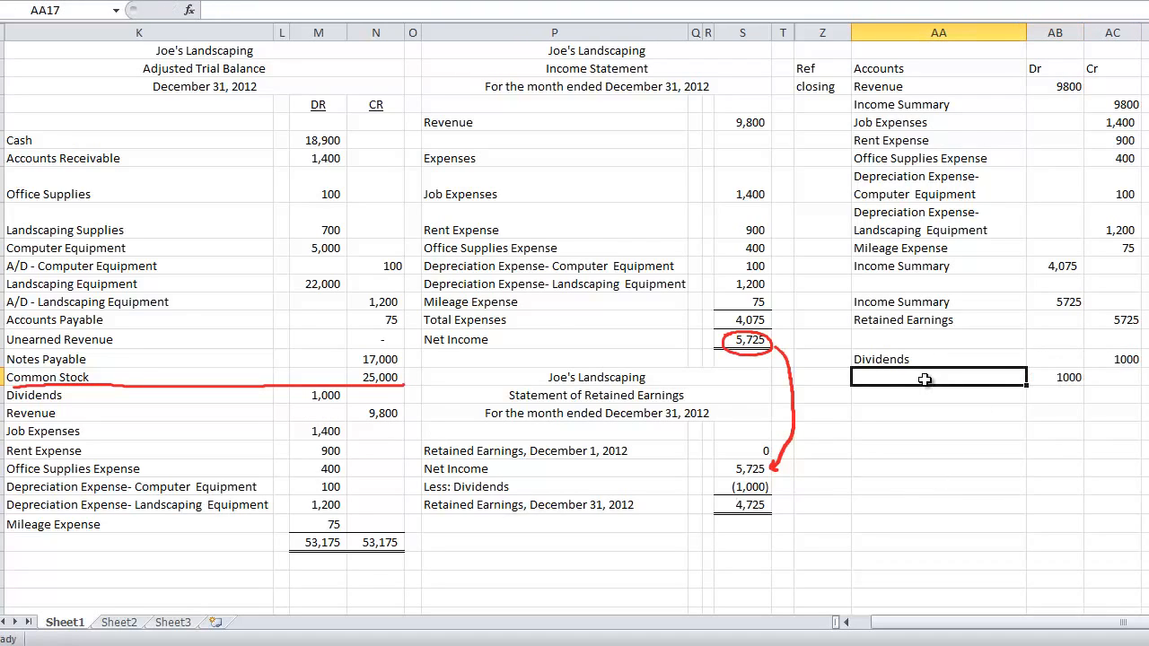
{"action": "type", "text": "Retained Earnings"}
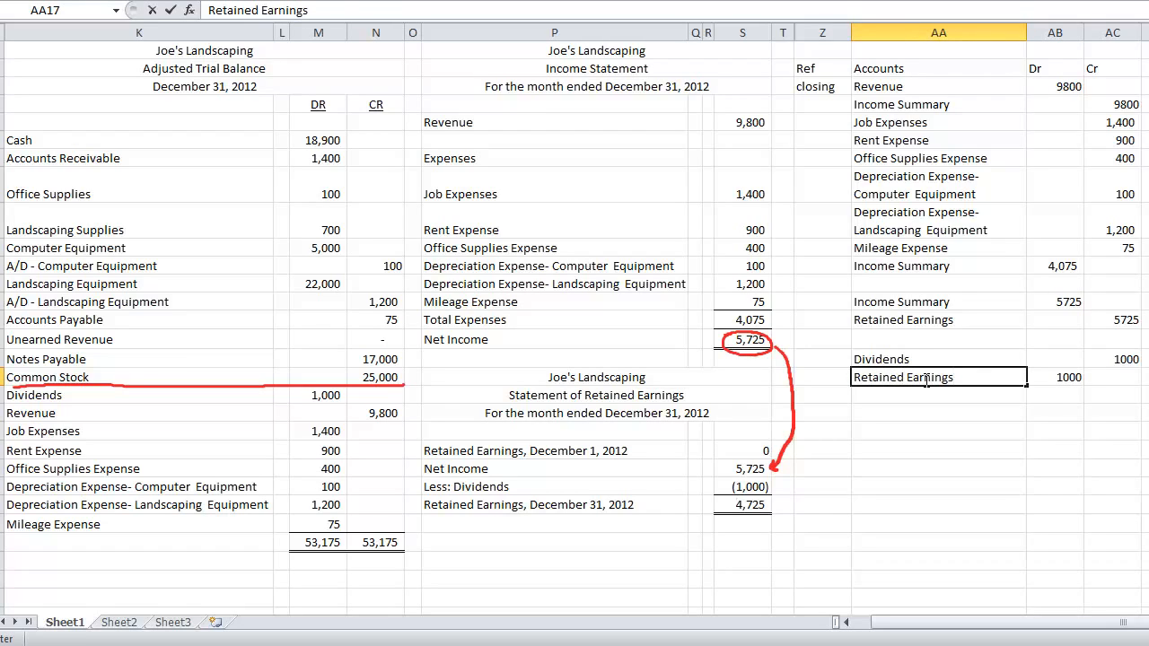
{"action": "mouse_move", "coordinate": [233, 287]}
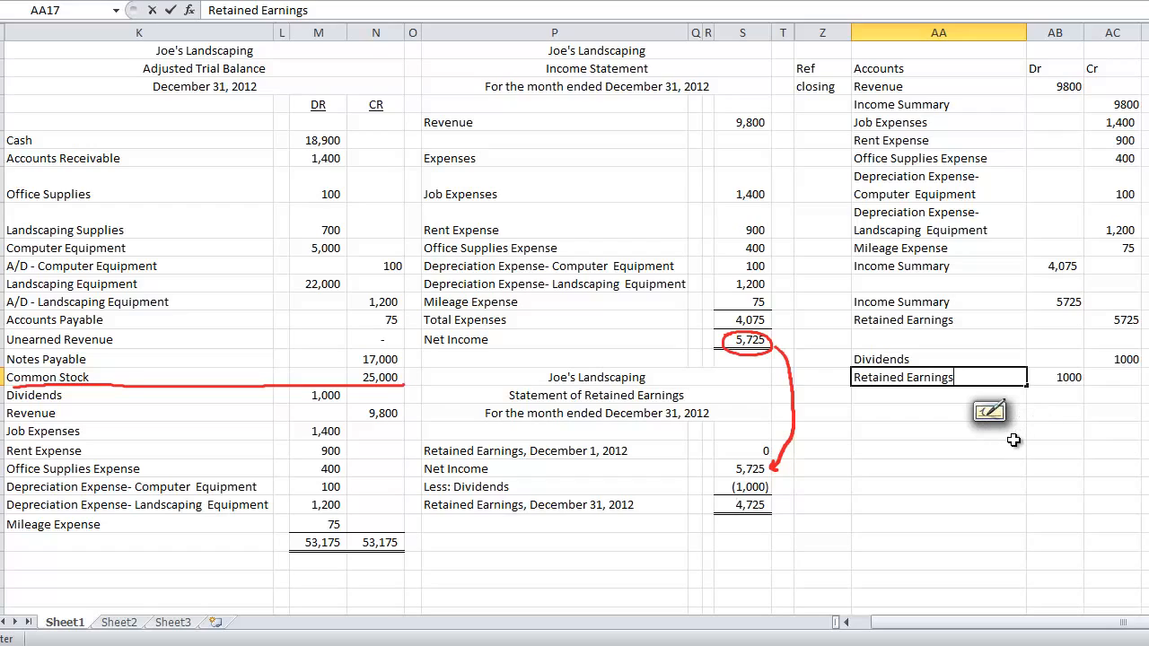
Confirm Retained Earnings as the 1000 debit and sketch its T-account: 1000 against 5725, leaving 4725.
{"action": "left_click", "coordinate": [938, 395]}
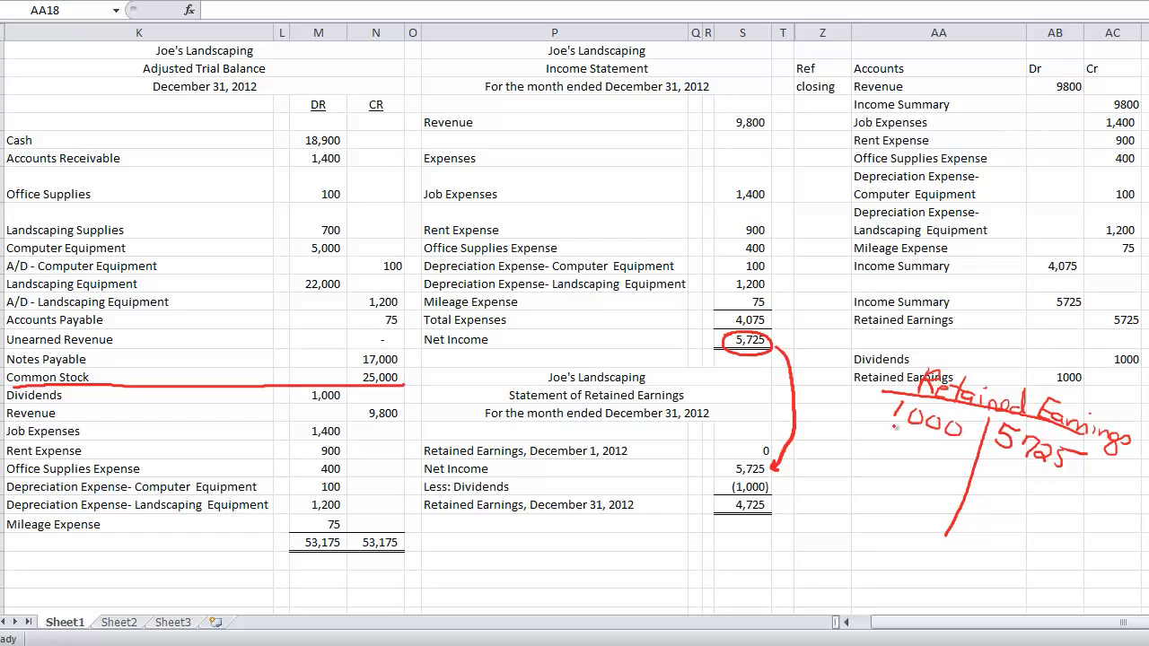
{"action": "left_click_drag", "start_coordinate": [978, 448], "coordinate": [1063, 484]}
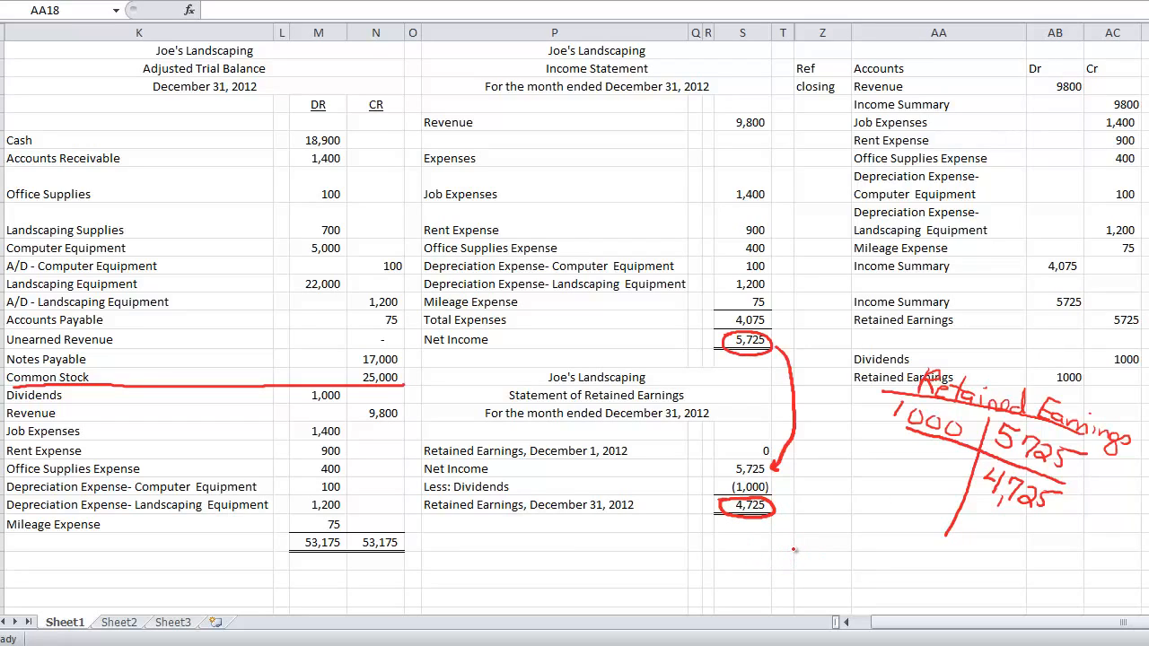
{"action": "mouse_move", "coordinate": [821, 464]}
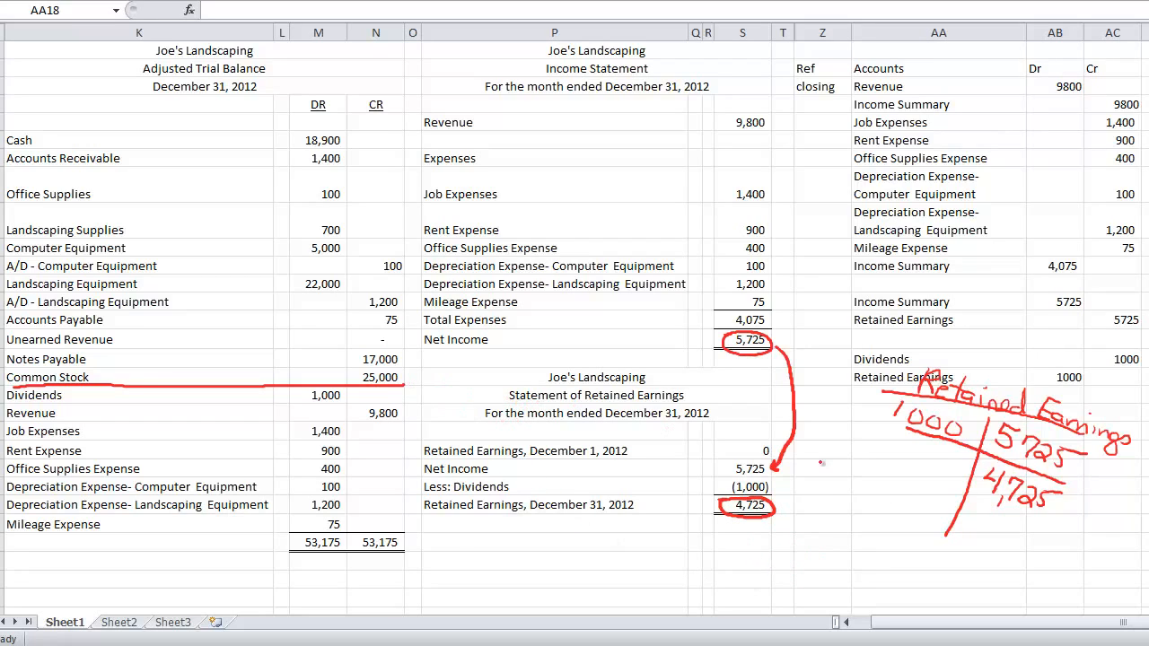